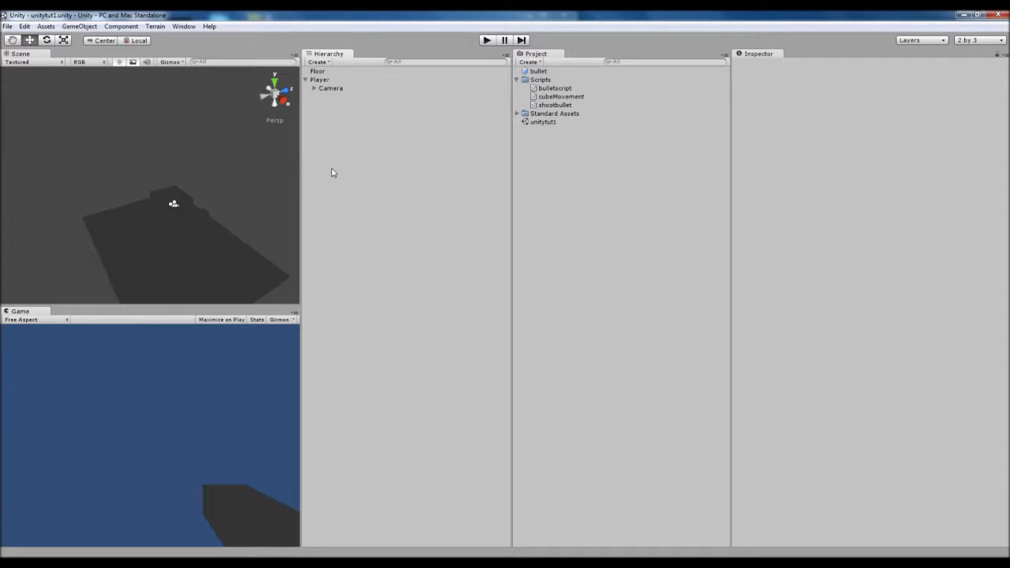
mouse_move(441, 161)
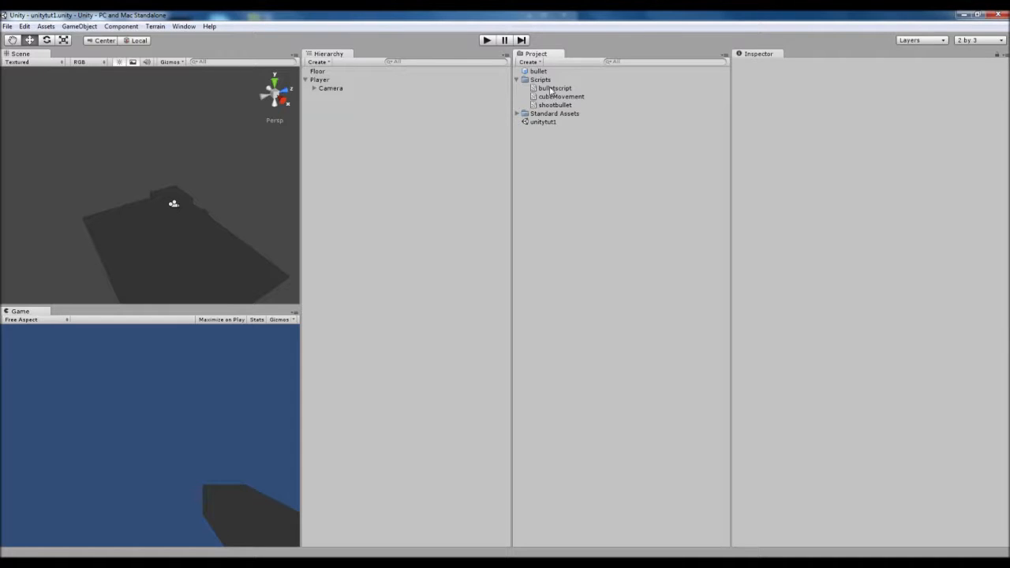
Open the bullet script from the Project panel in the code editor.
click(555, 88)
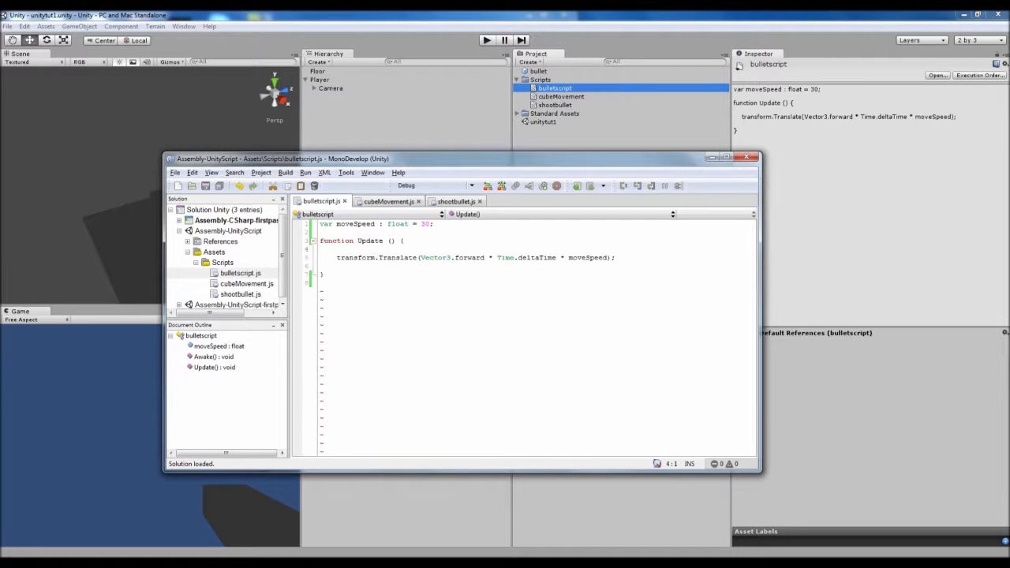
Add a Start function above Update whose body calls wait().
click(331, 230)
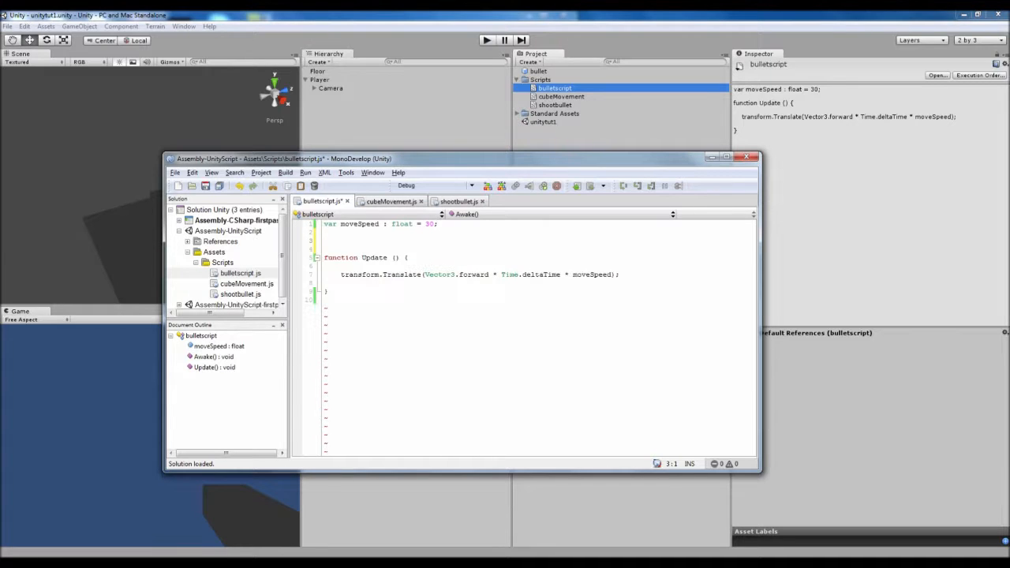
text(function Start () {)
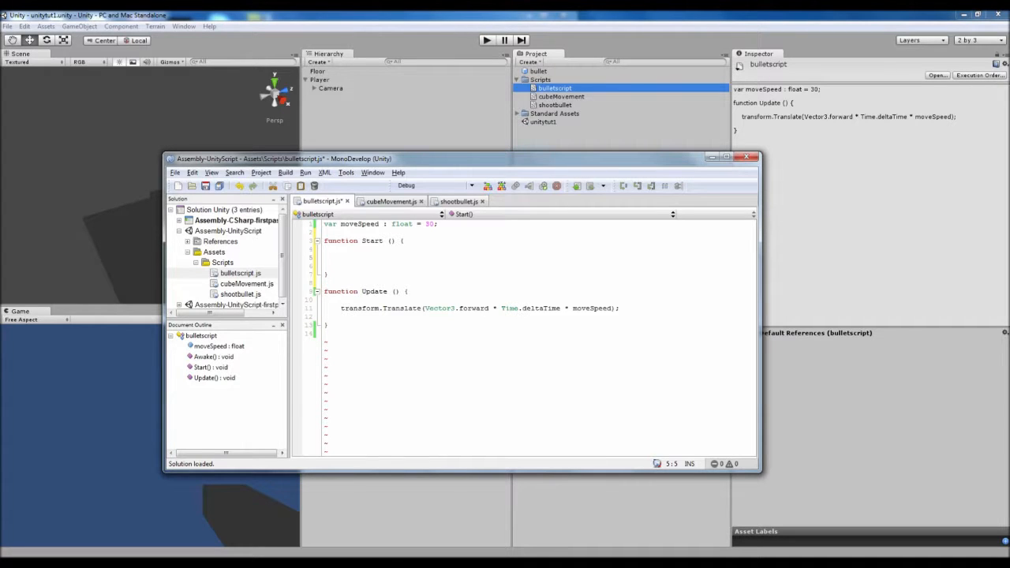
click(341, 257)
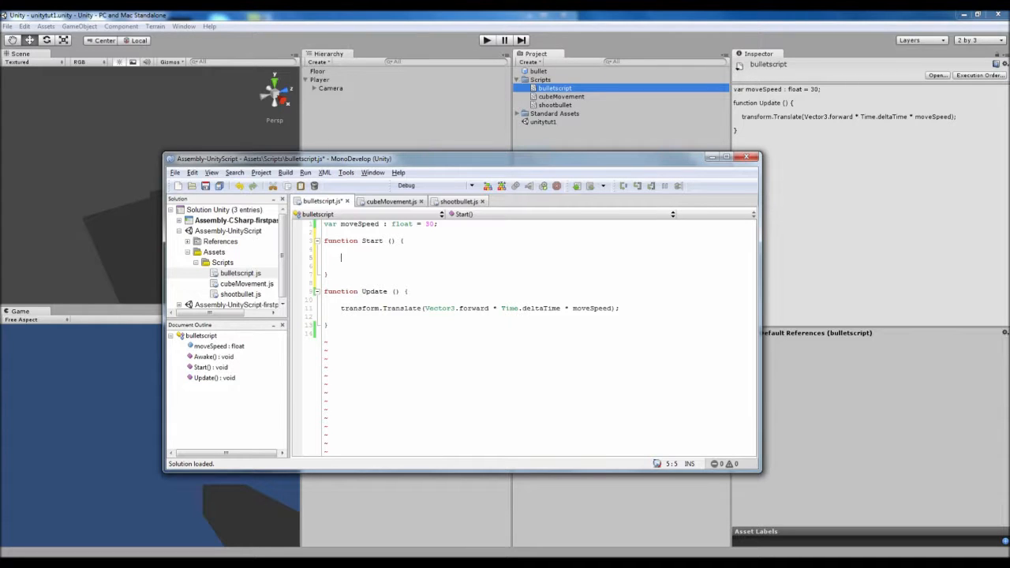
text(w)
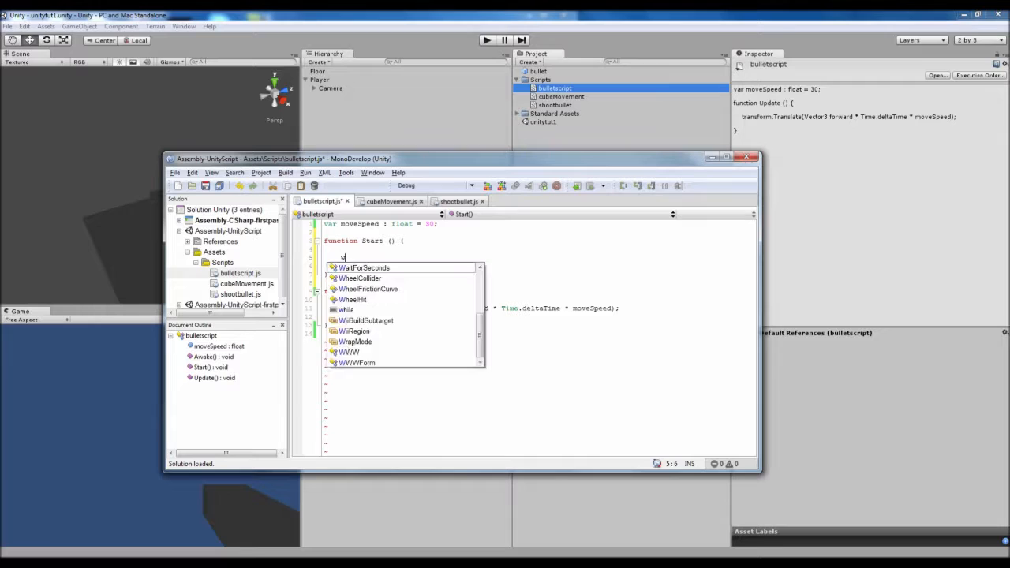
text(ait();)
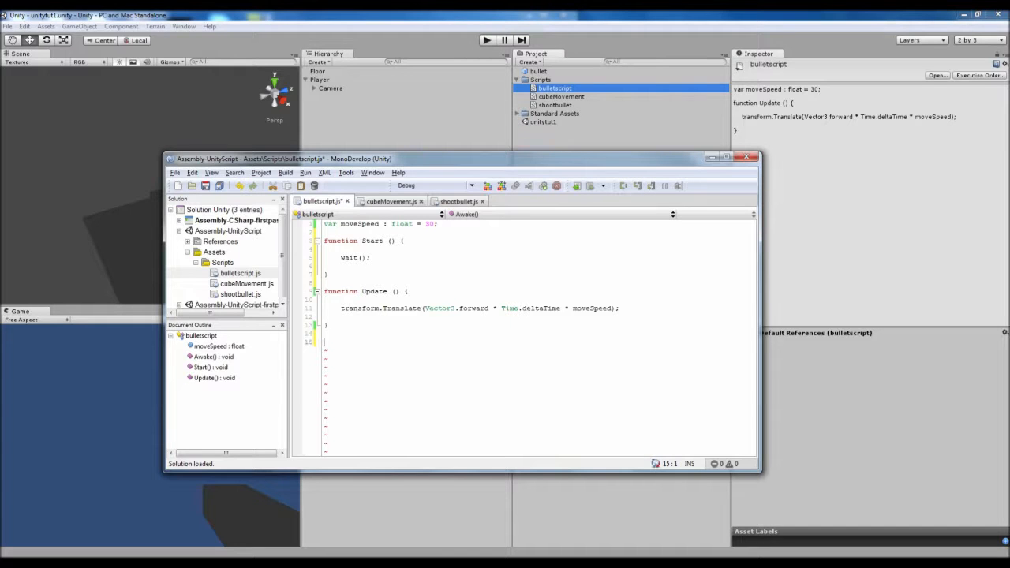
Declare a new wait() function below Update.
text(fu)
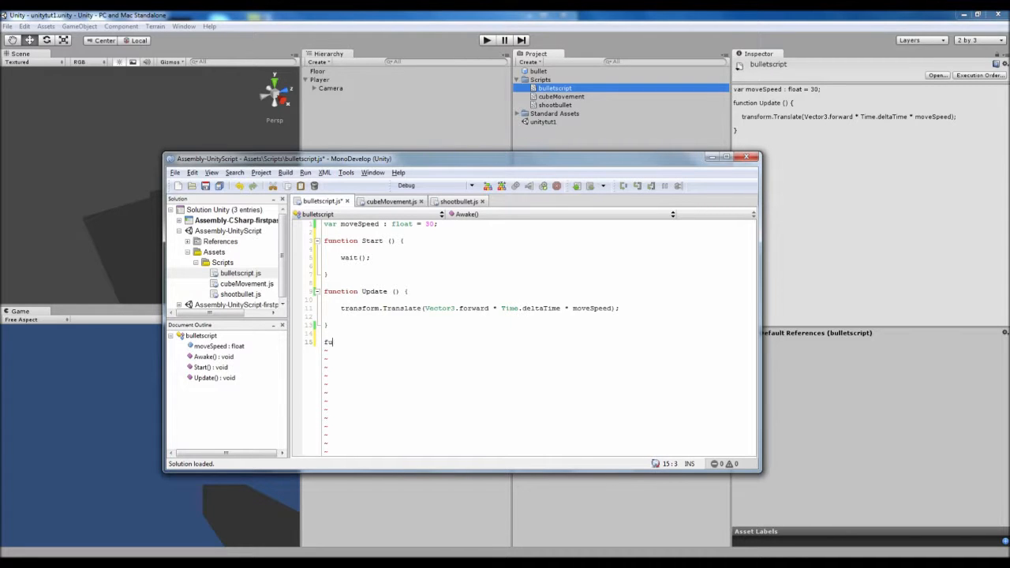
text(nction)
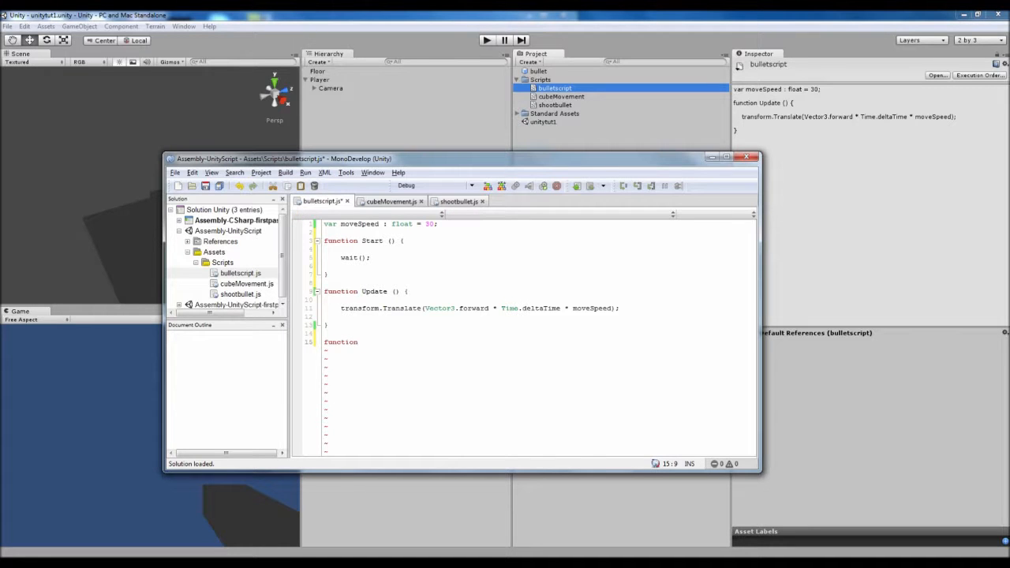
text(e)
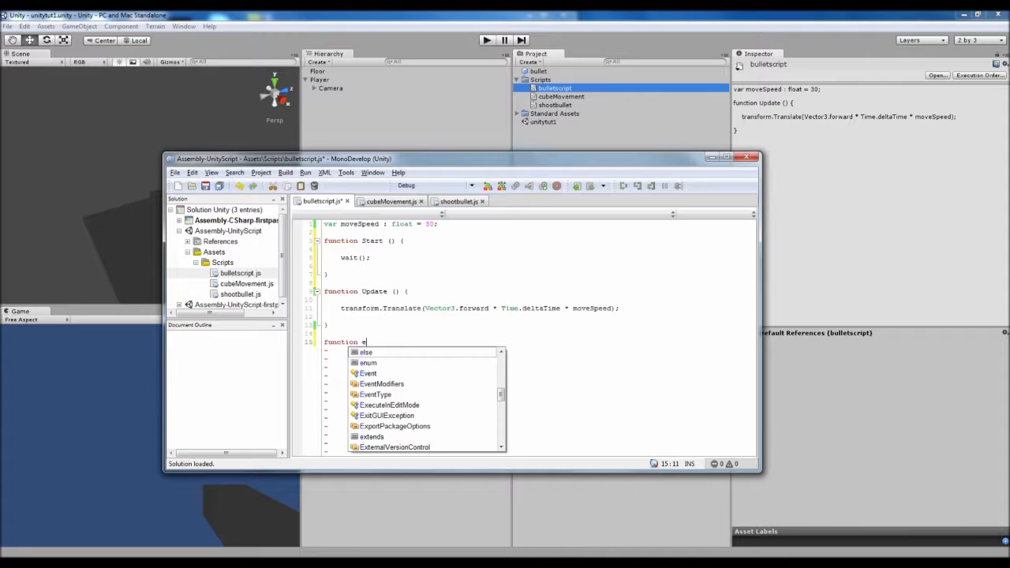
text(wait)
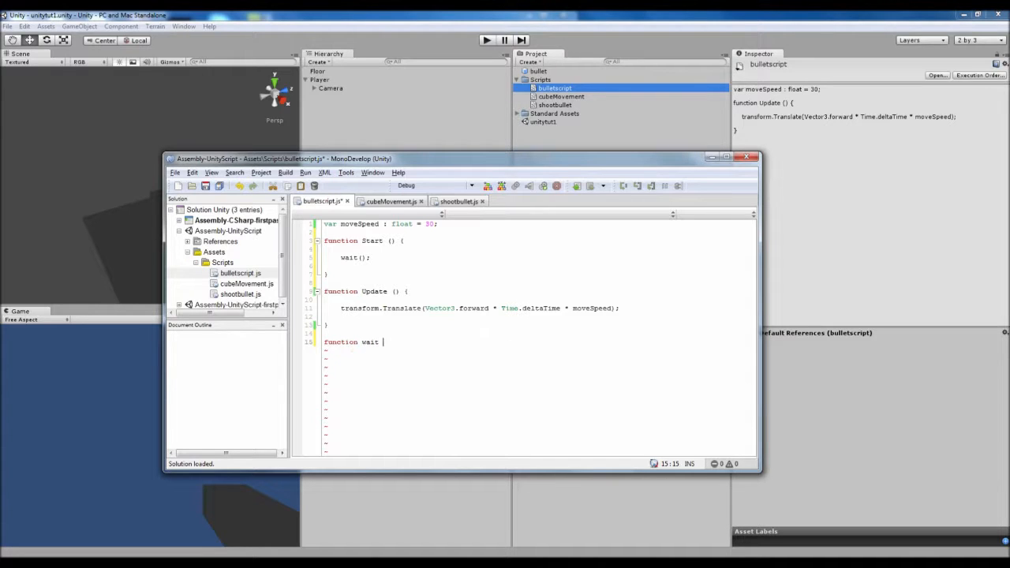
text(() {)
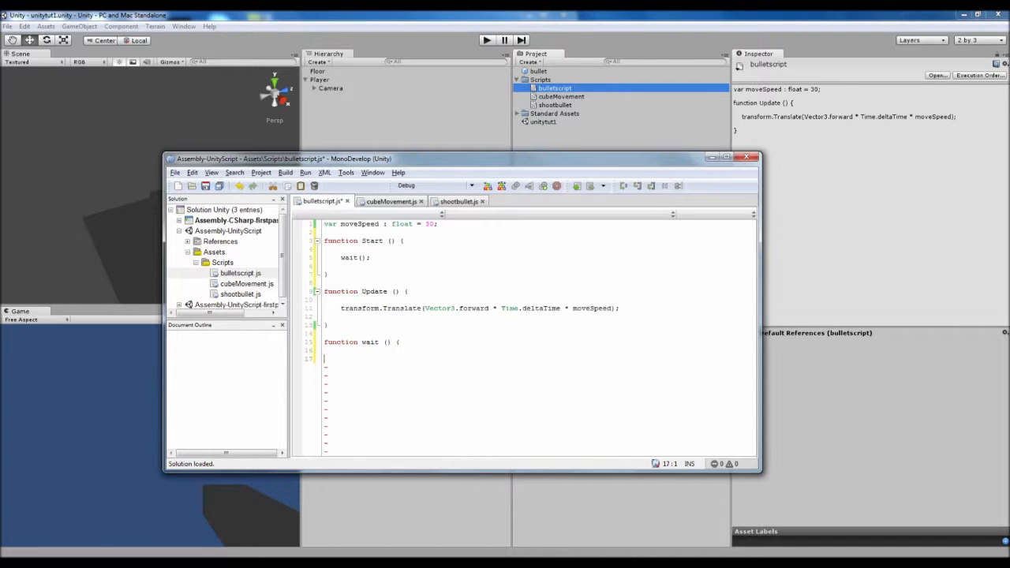
key(Return)
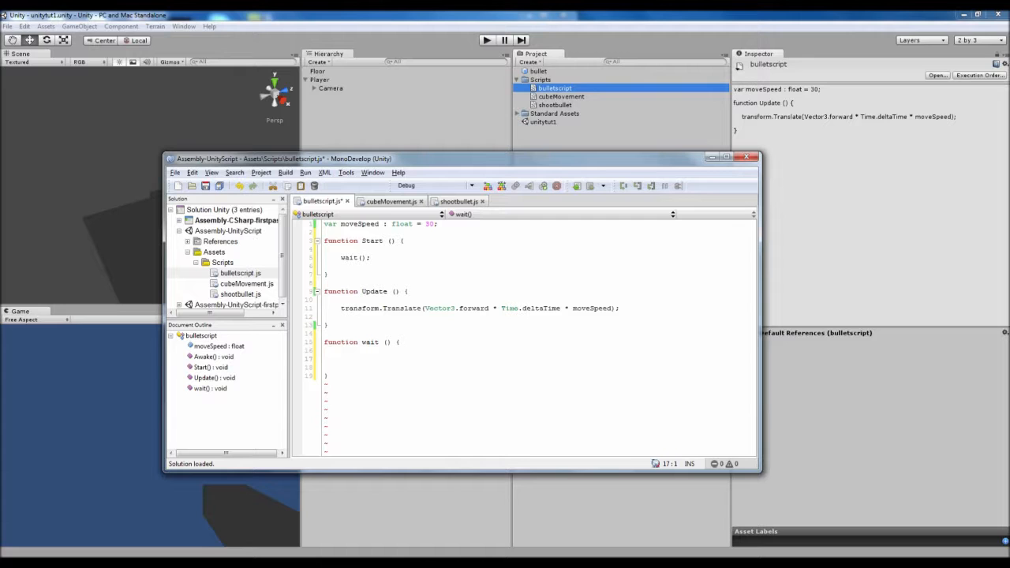
Fill wait() with yield WaitForSeconds (2); and review the Start function.
text(yiel)
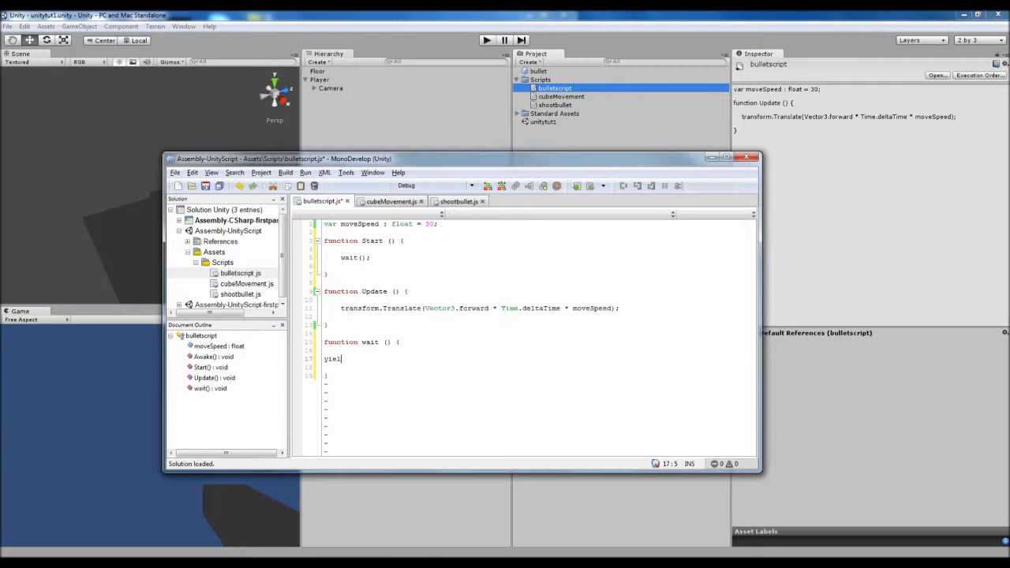
text(d)
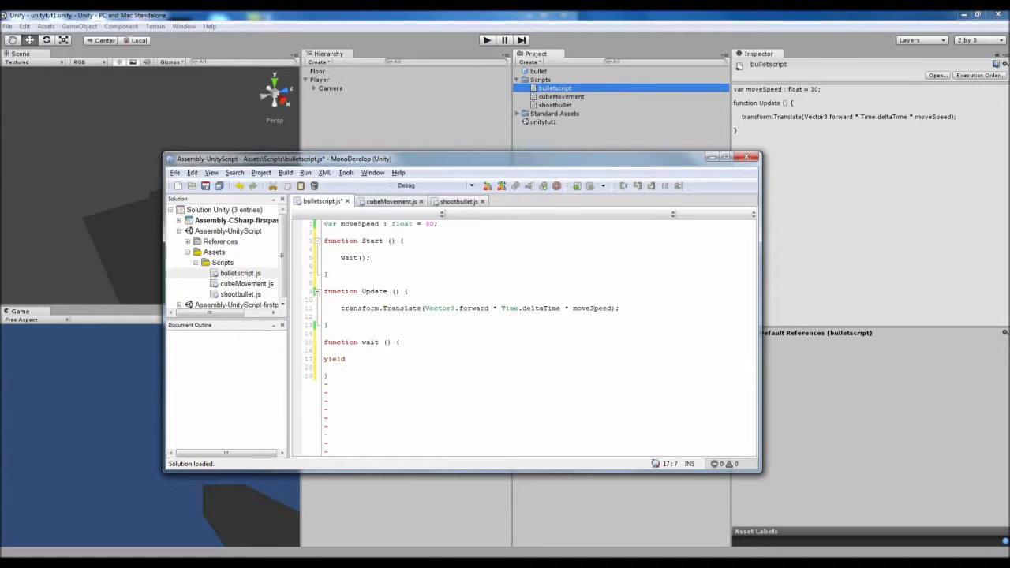
text(wait)
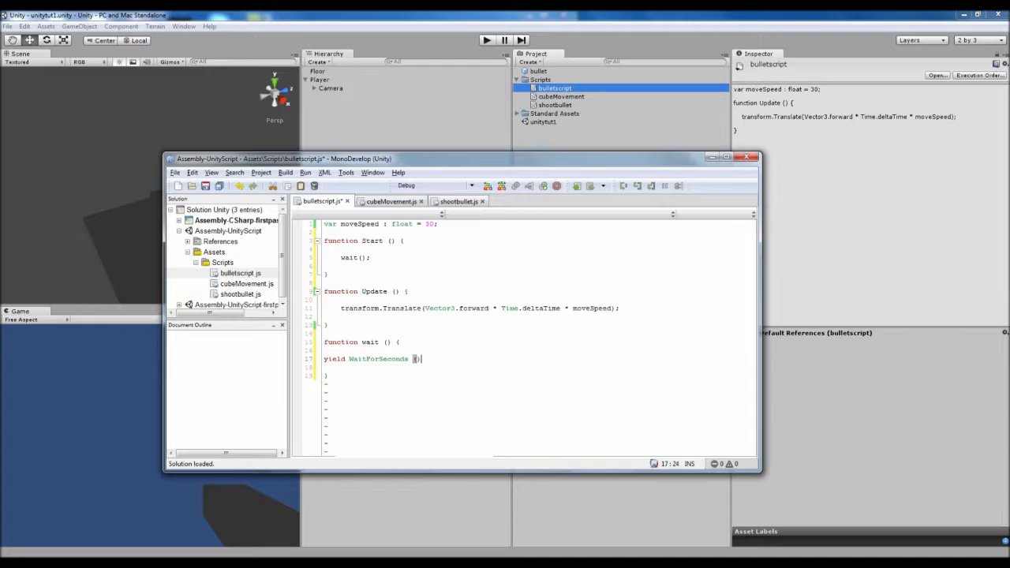
text(;)
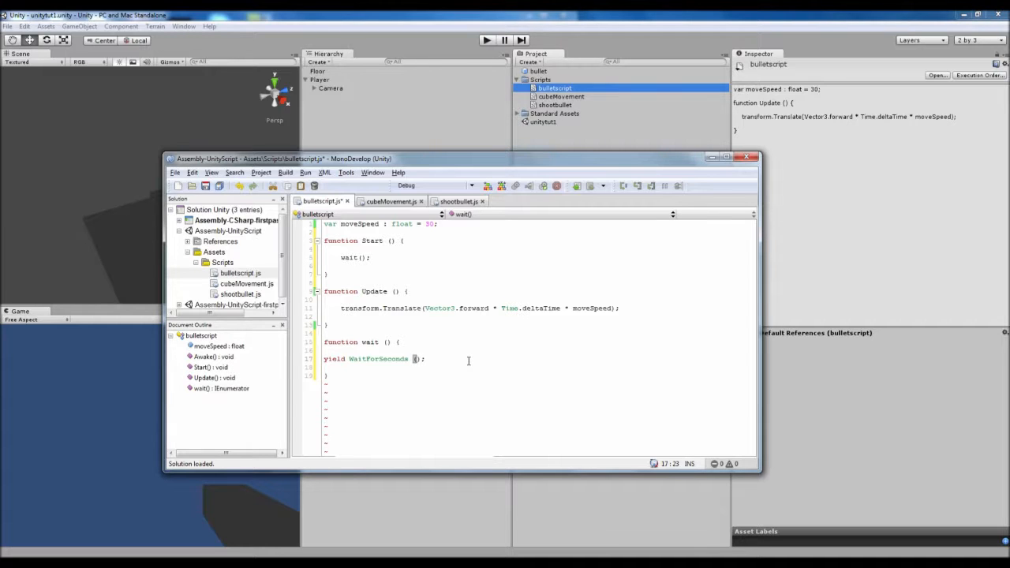
text(2)
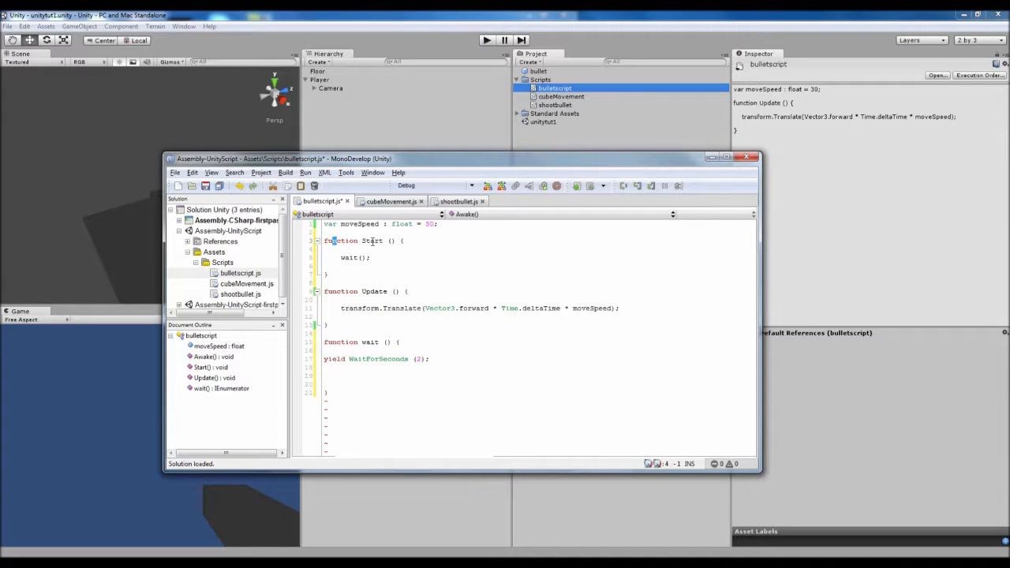
double_click(353, 259)
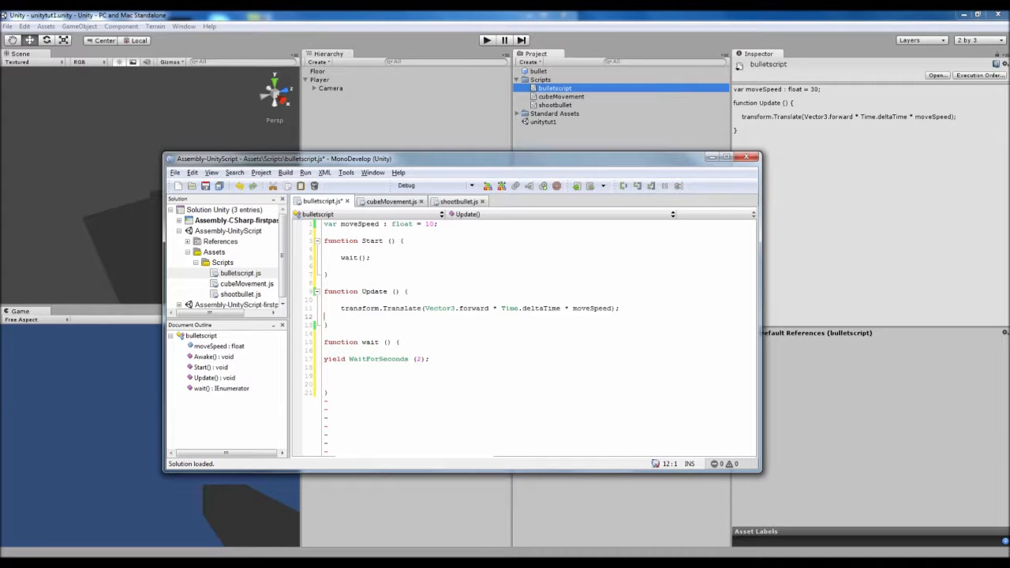
double_click(370, 360)
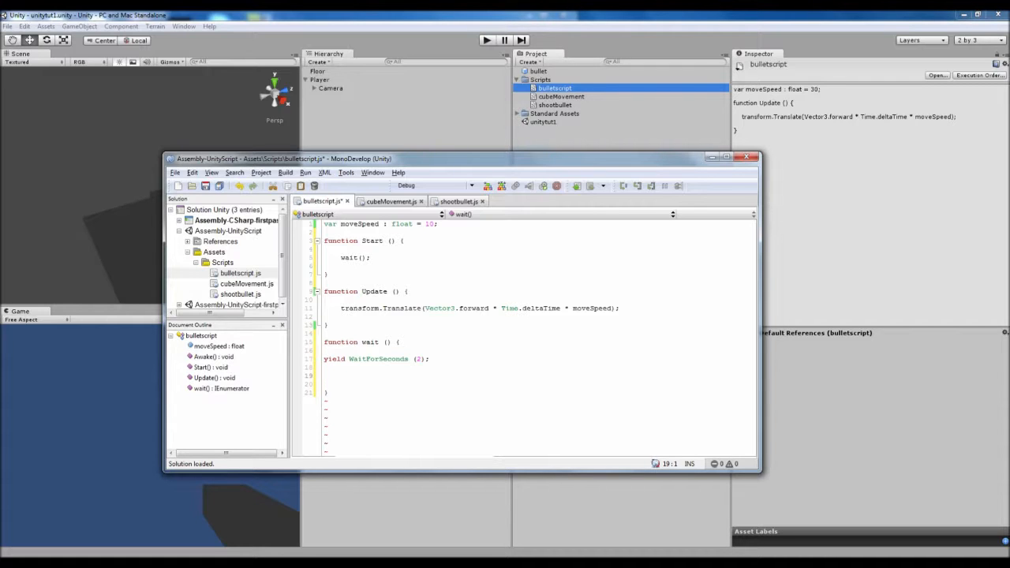
End wait() with Destroy (gameObject); after the two-second yield.
text(D)
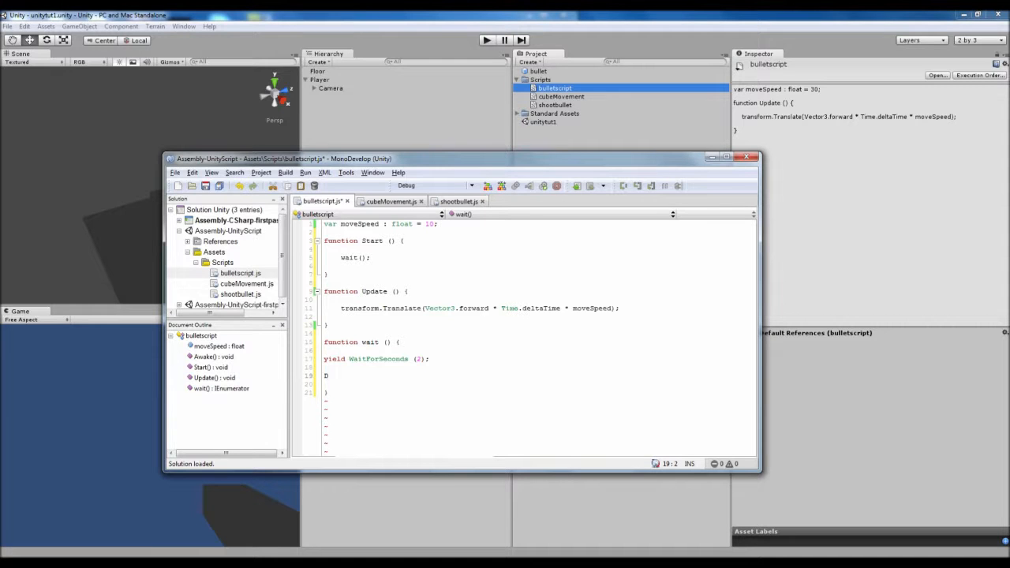
text(estroy)
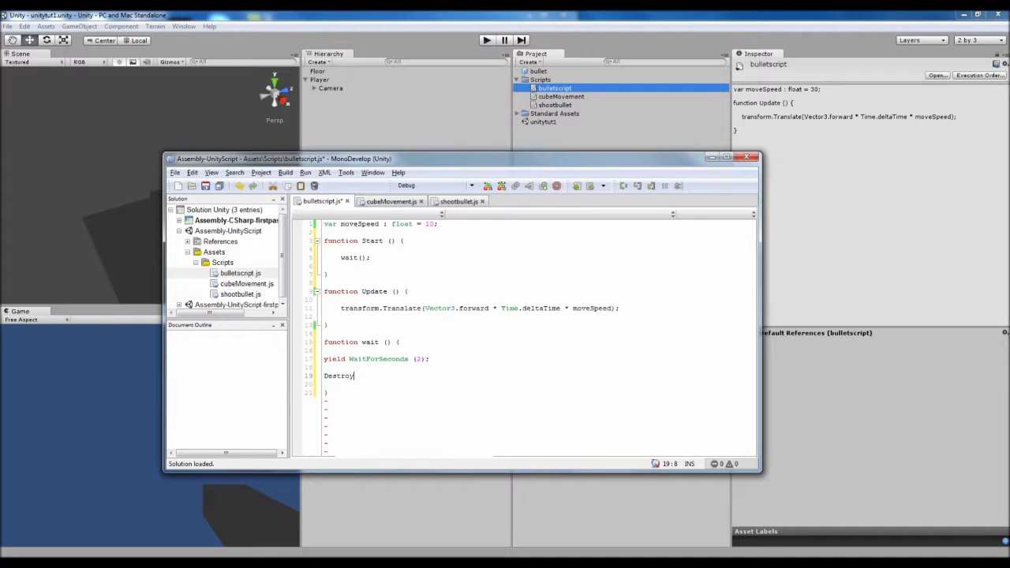
text(();)
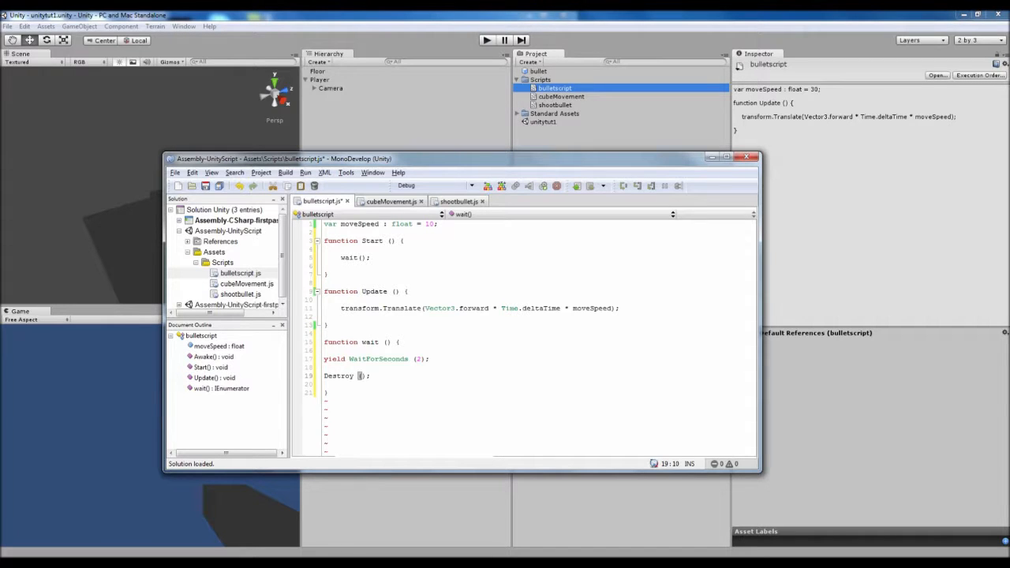
text(gameObject)
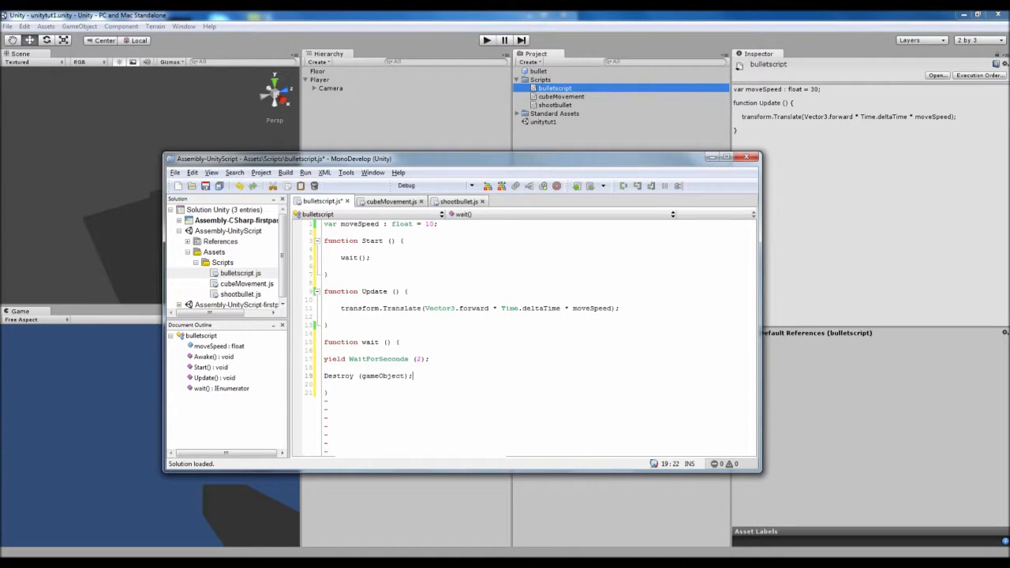
click(457, 202)
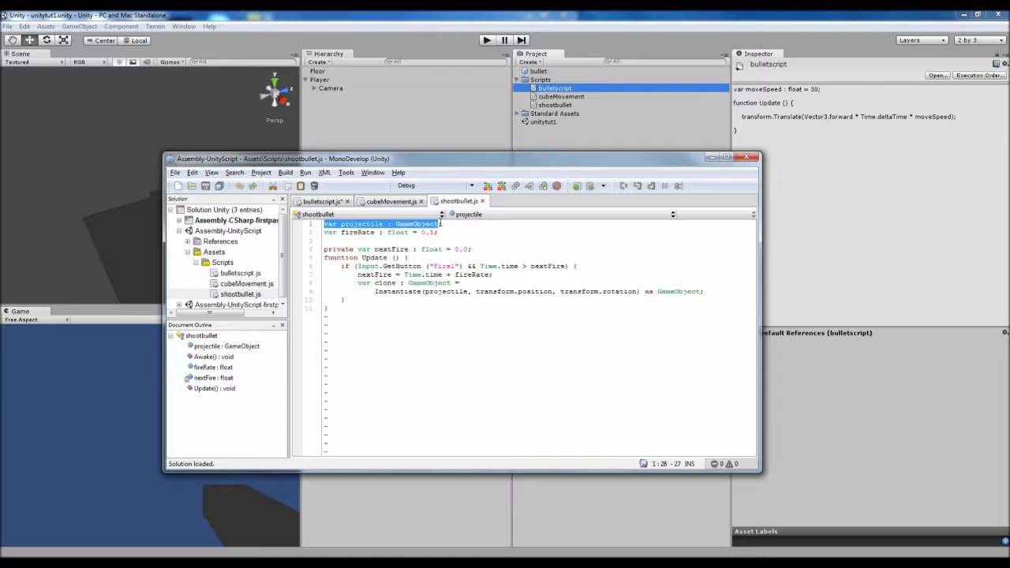
Return to bulletscript.js and review its Destroy (gameObject); line.
click(322, 202)
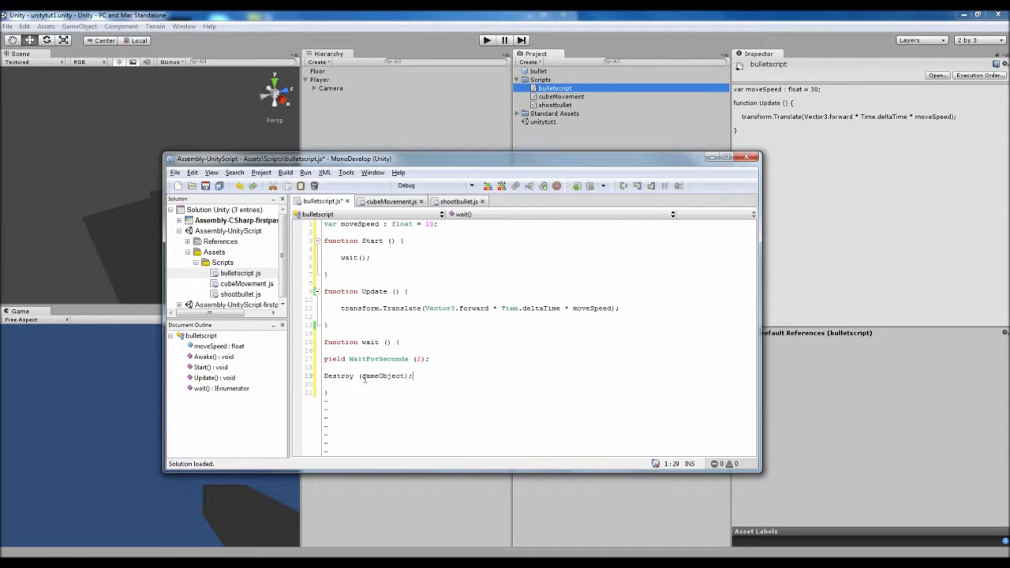
click(413, 375)
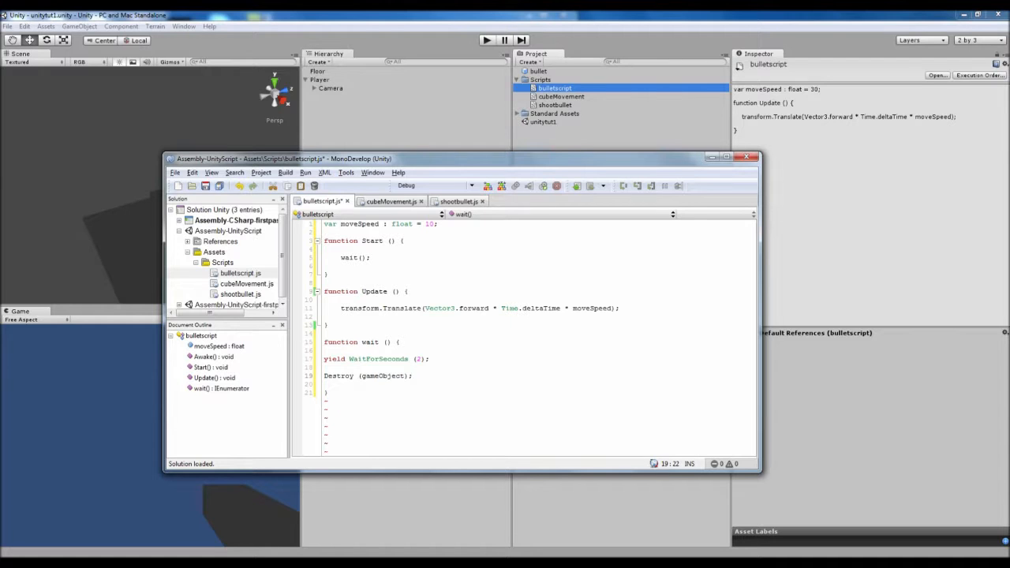
double_click(385, 375)
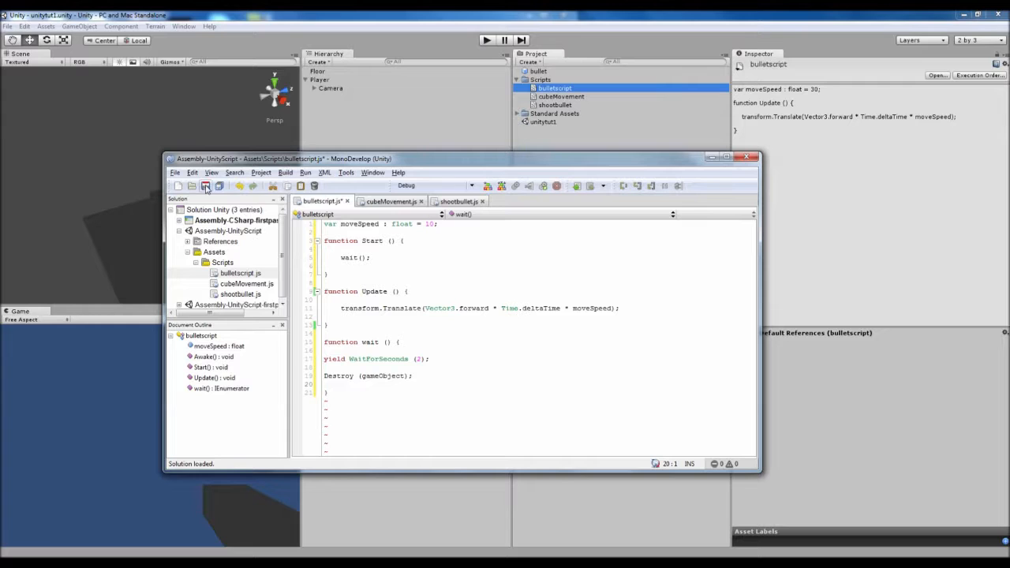
mouse_move(205, 187)
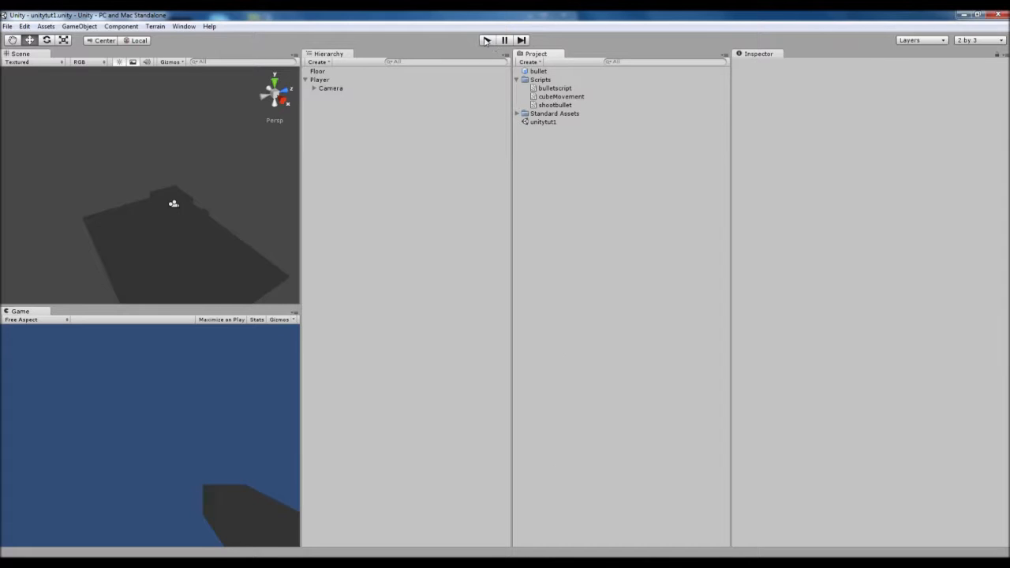
click(486, 41)
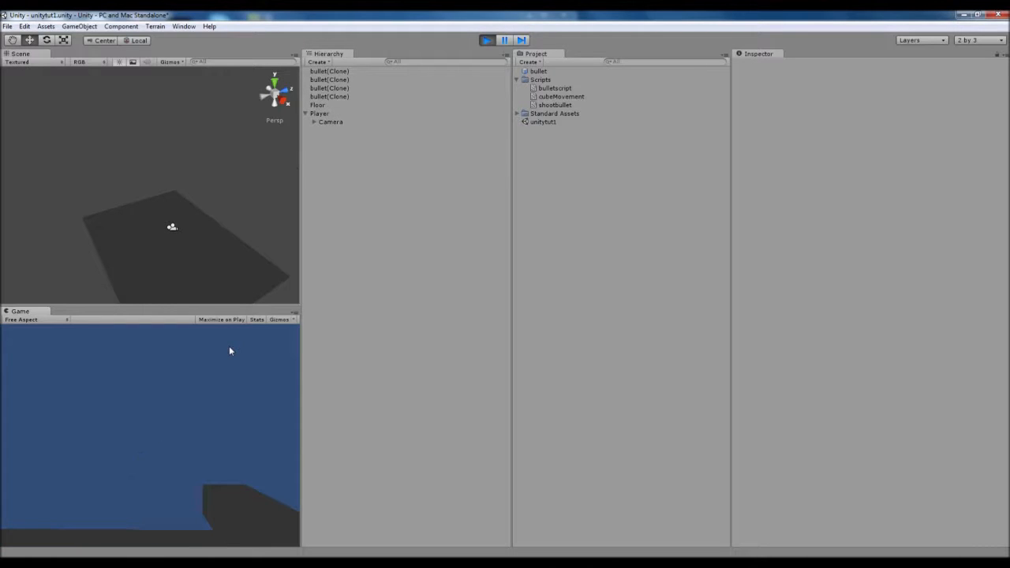
click(486, 39)
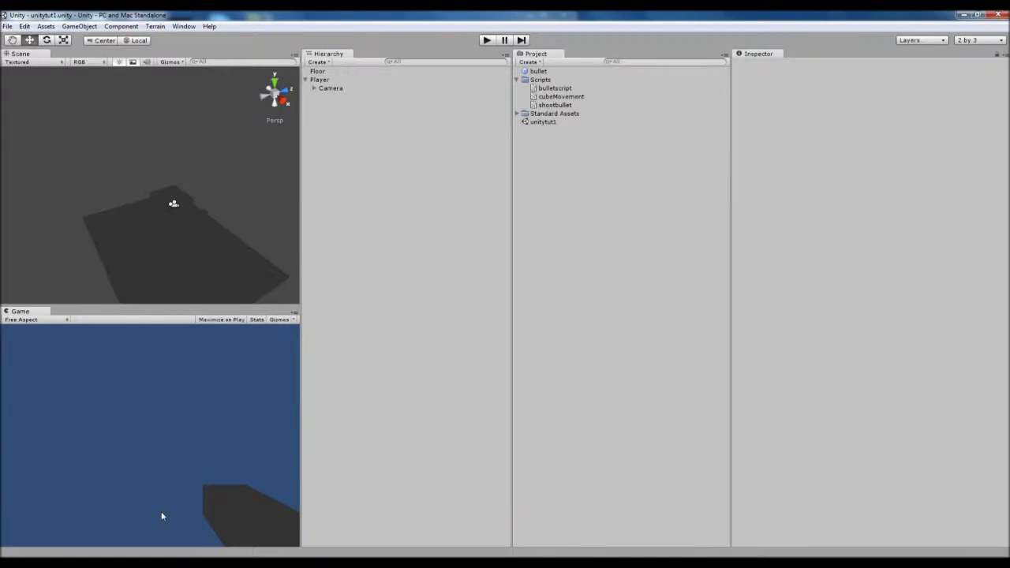
double_click(552, 89)
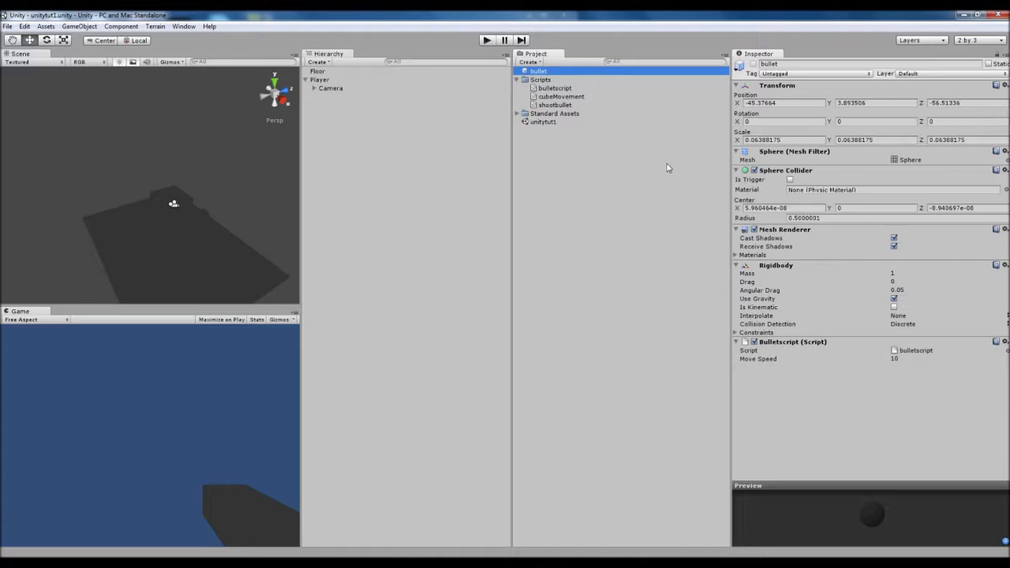
mouse_move(587, 161)
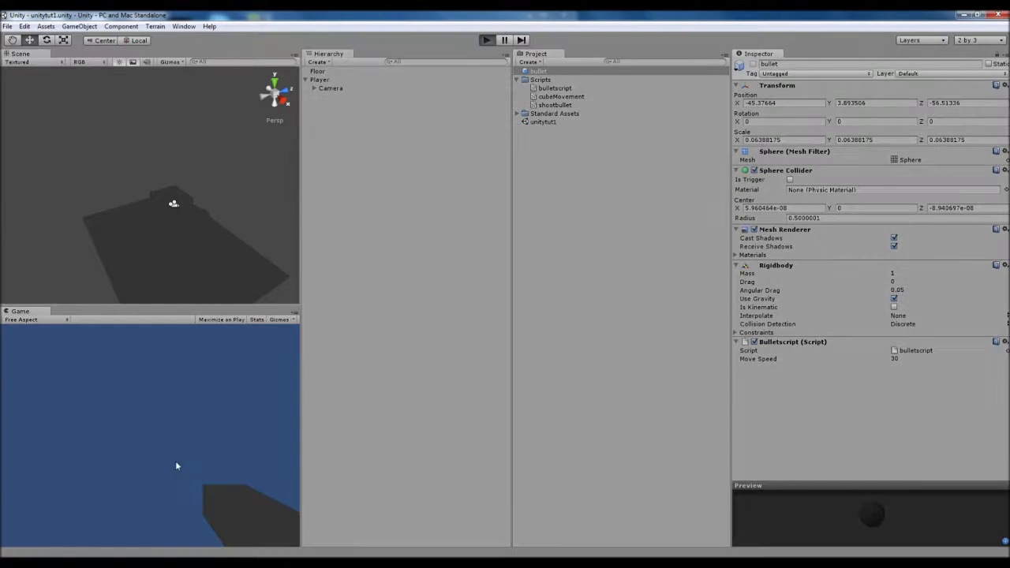
Test-play the scene firing bullet clones, then stop play mode.
click(486, 41)
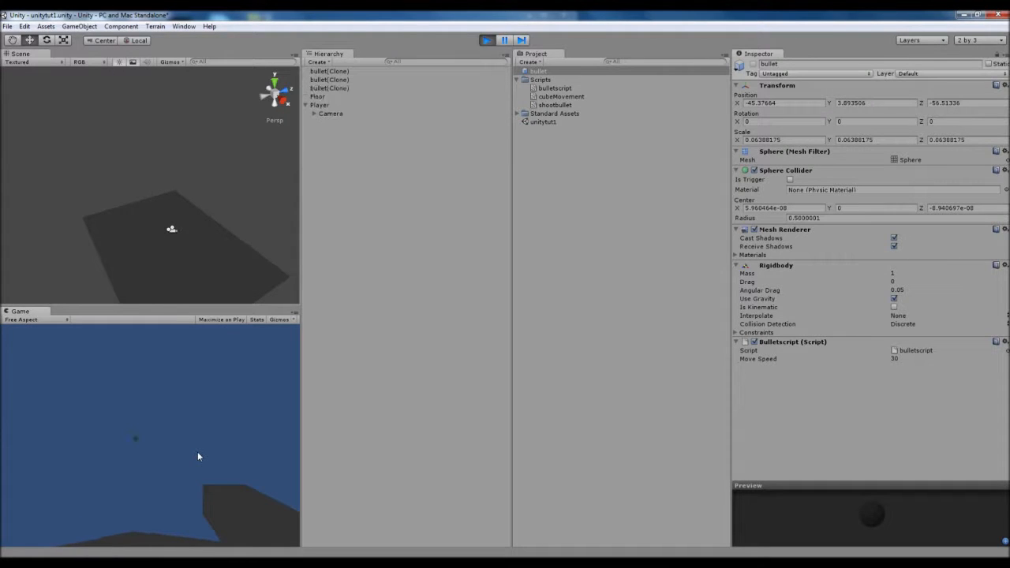
click(307, 114)
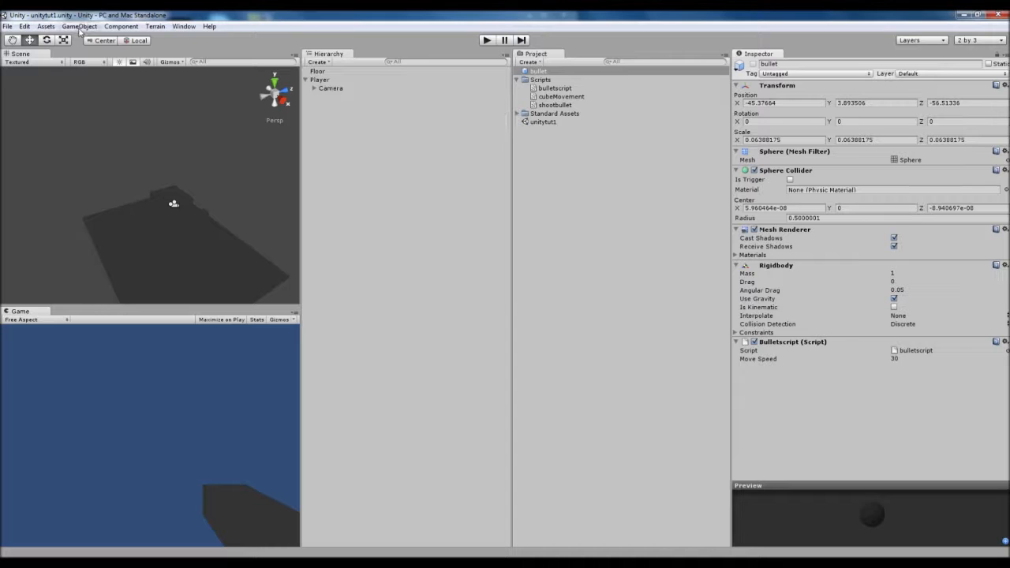
click(79, 25)
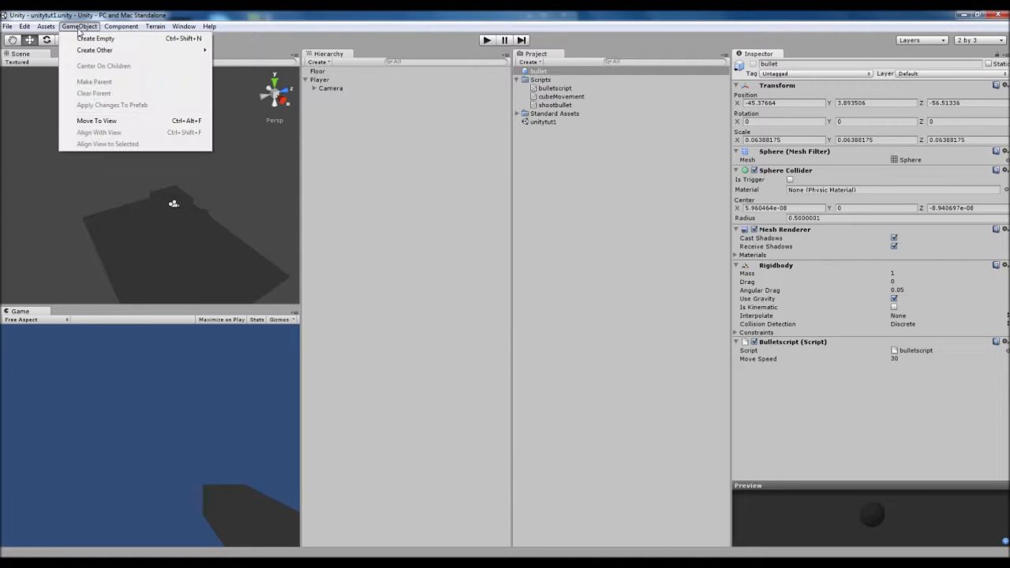
mouse_move(85, 74)
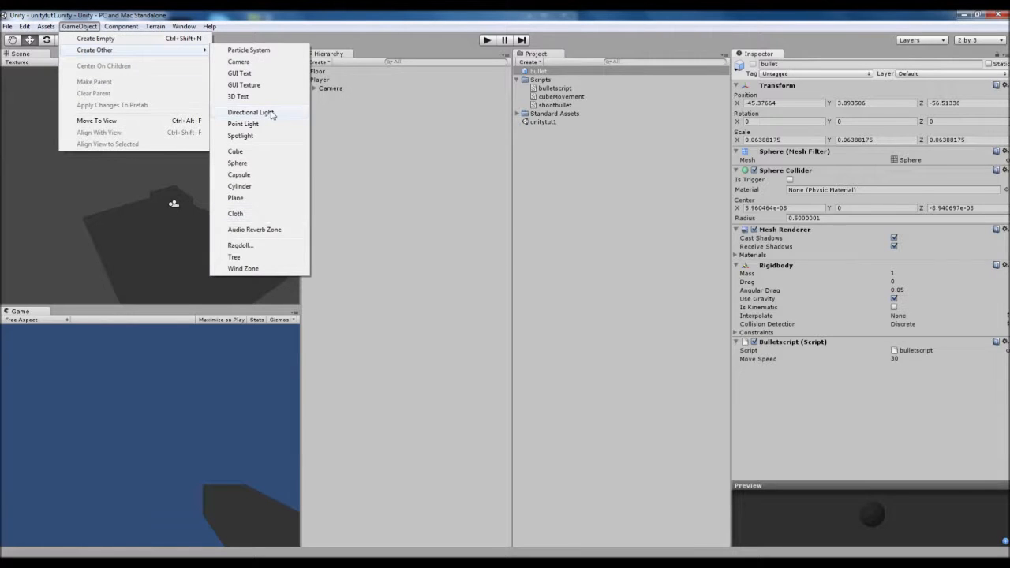
Create a Directional Light lighting the floor and player cube.
click(249, 112)
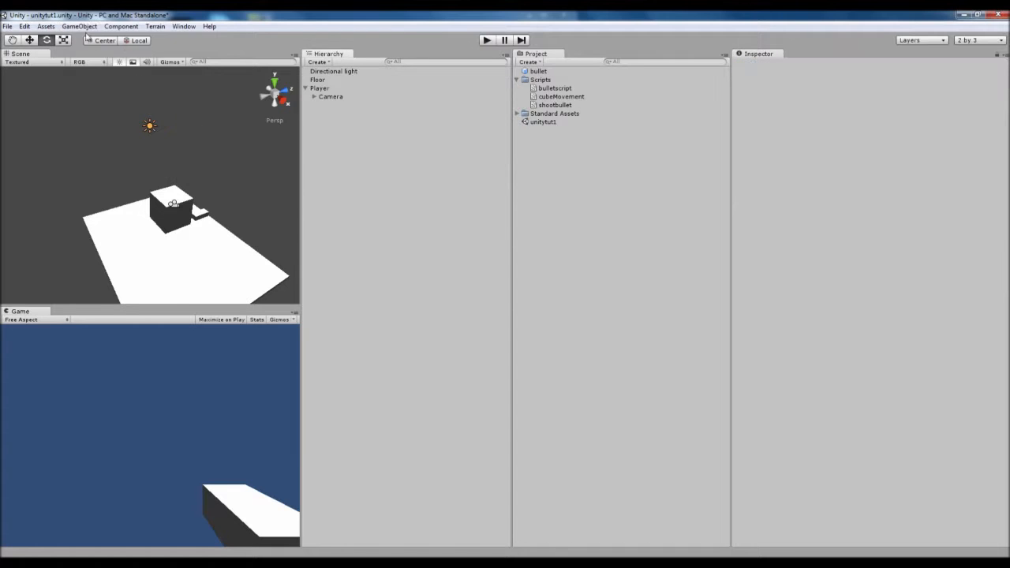
click(78, 26)
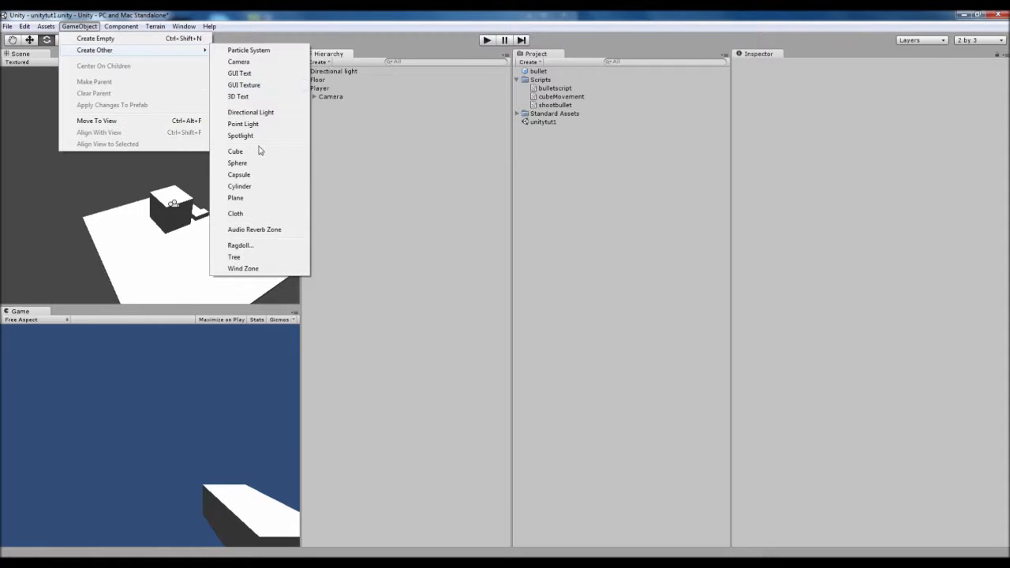
Create a Cube scaled as a thin wall and move it onto the floor.
click(235, 151)
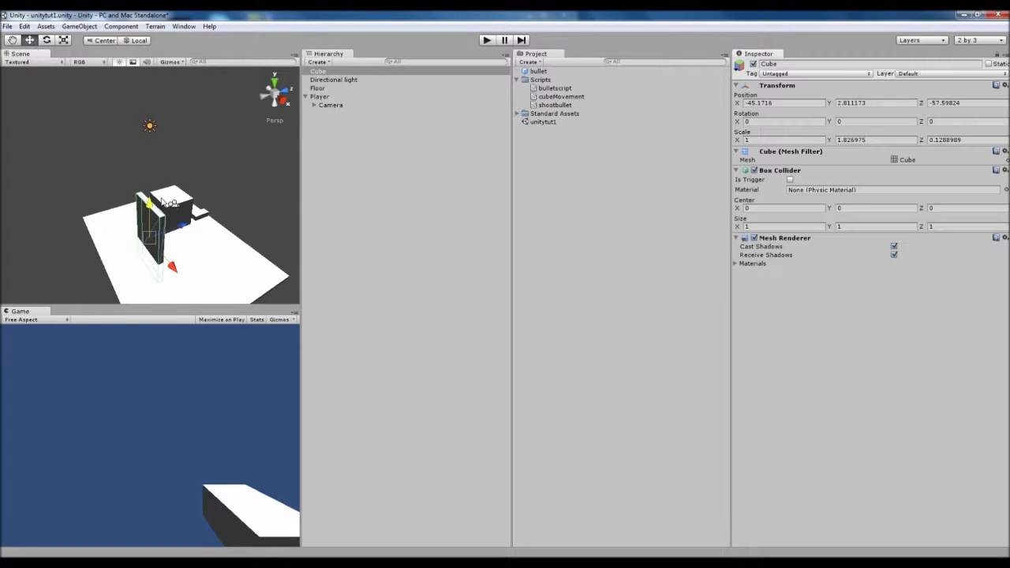
drag(166, 221, 186, 249)
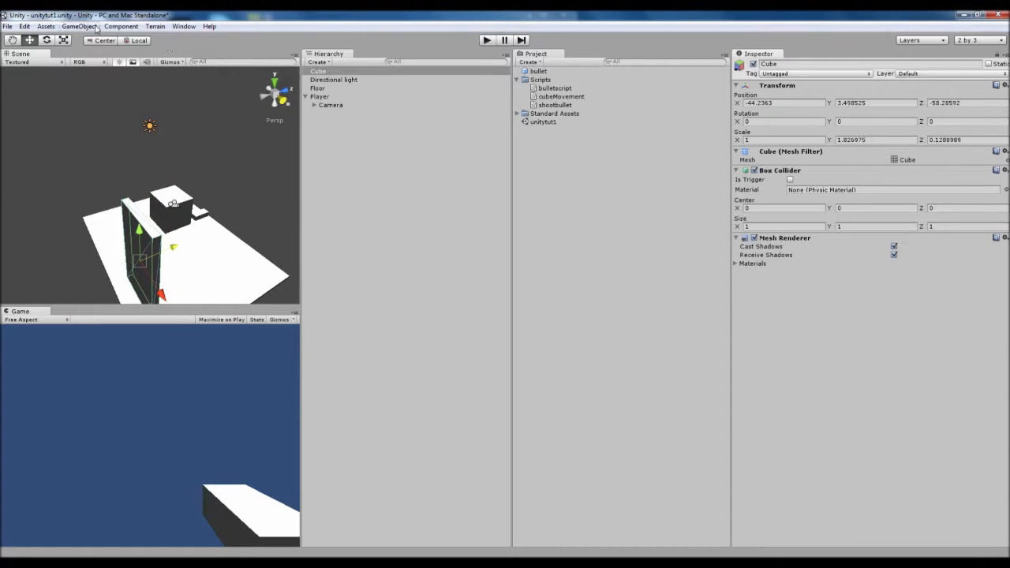
Add a Rigidbody component to the cube wall via Component > Physics.
click(119, 25)
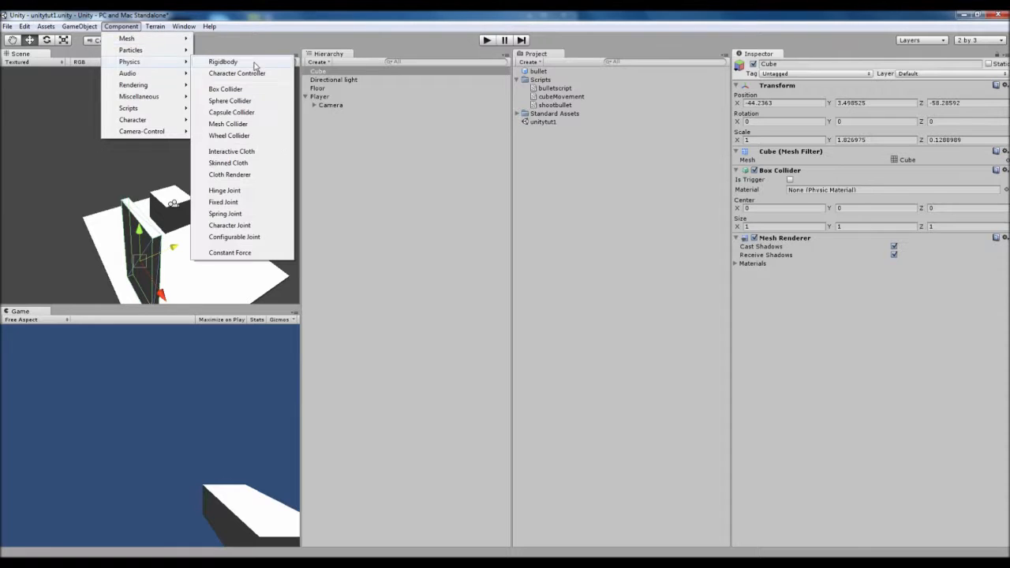
click(222, 62)
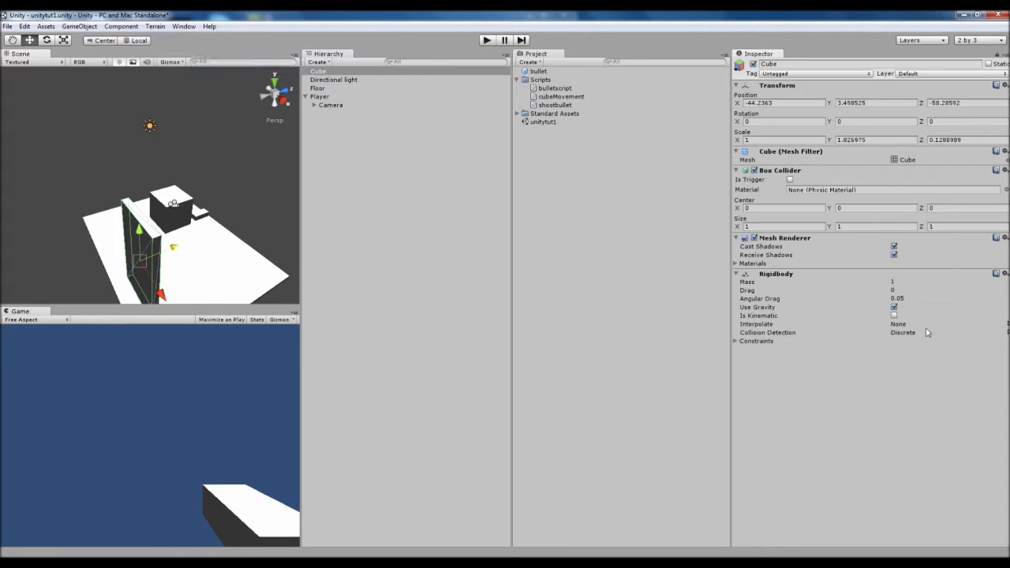
mouse_move(741, 382)
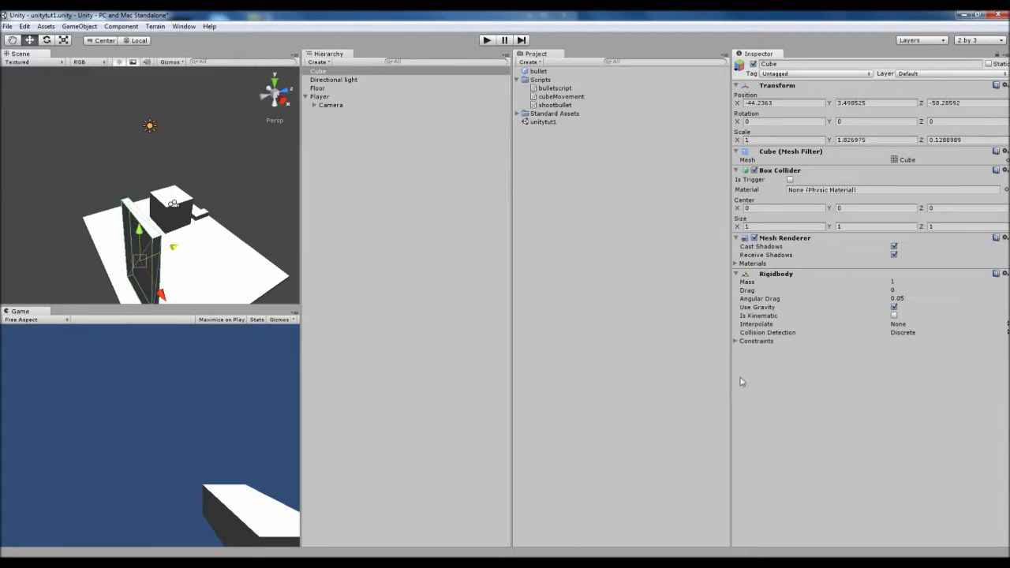
mouse_move(734, 308)
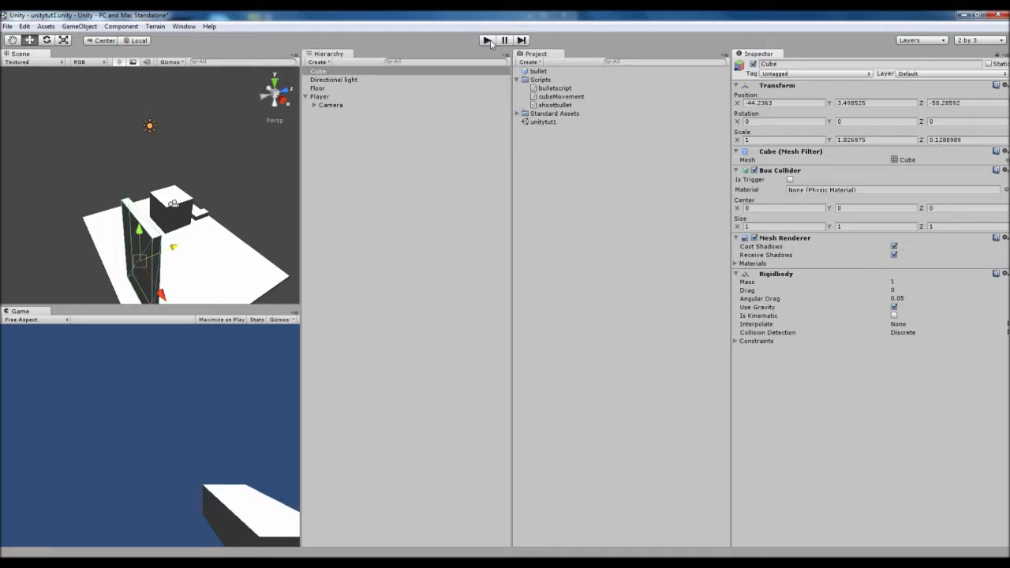
Select the bullet prefab to show its sphere collider, Rigidbody and Bulletscript.
click(486, 41)
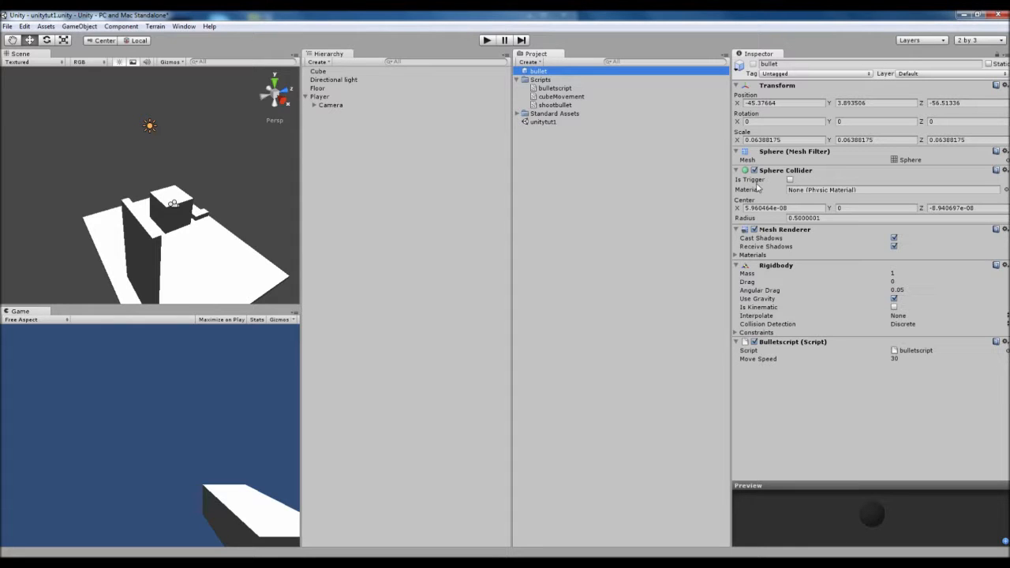
mouse_move(549, 174)
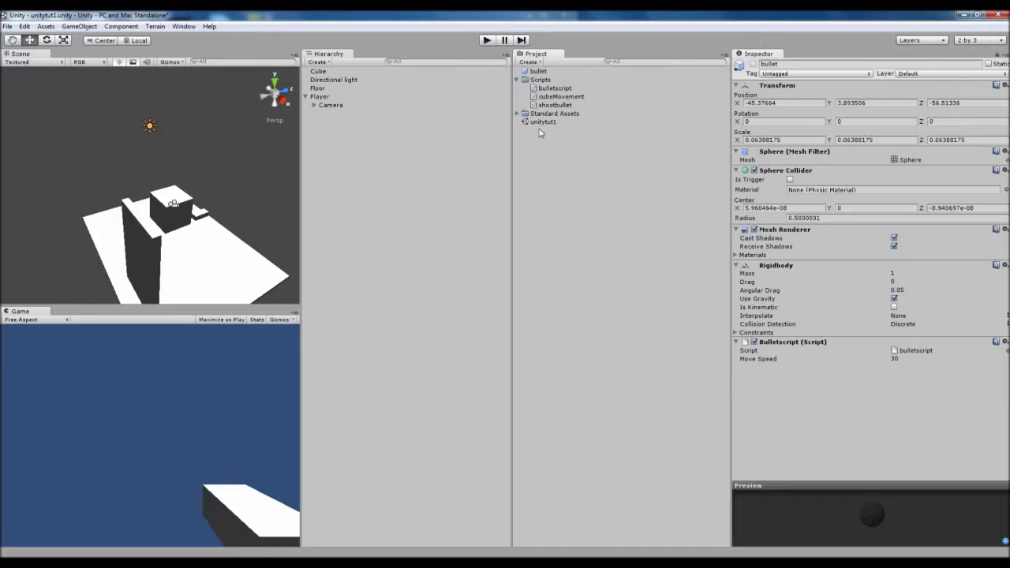
Open bulletscript from the Project panel in MonoDevelop and begin typing a function.
click(554, 88)
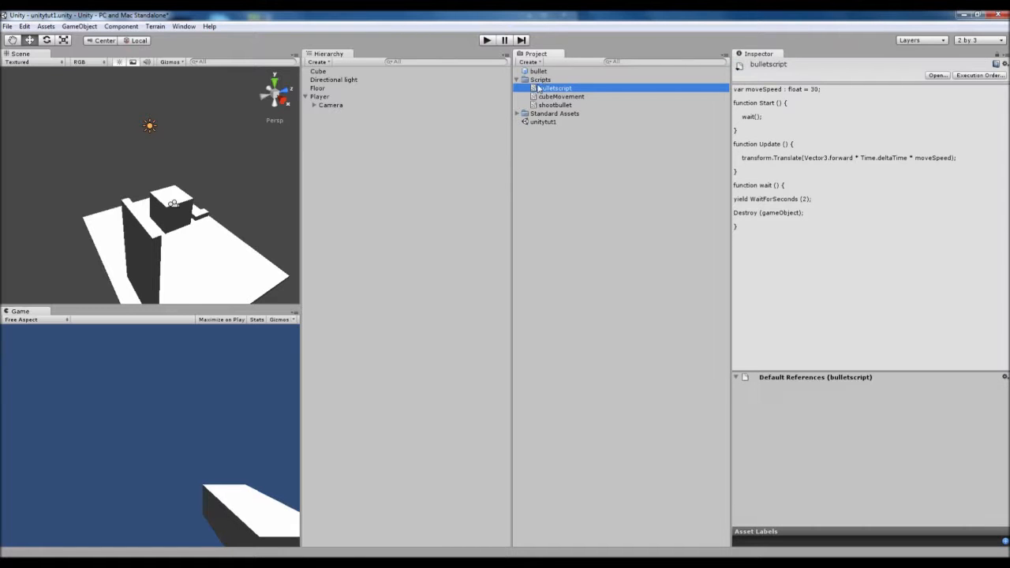
double_click(556, 88)
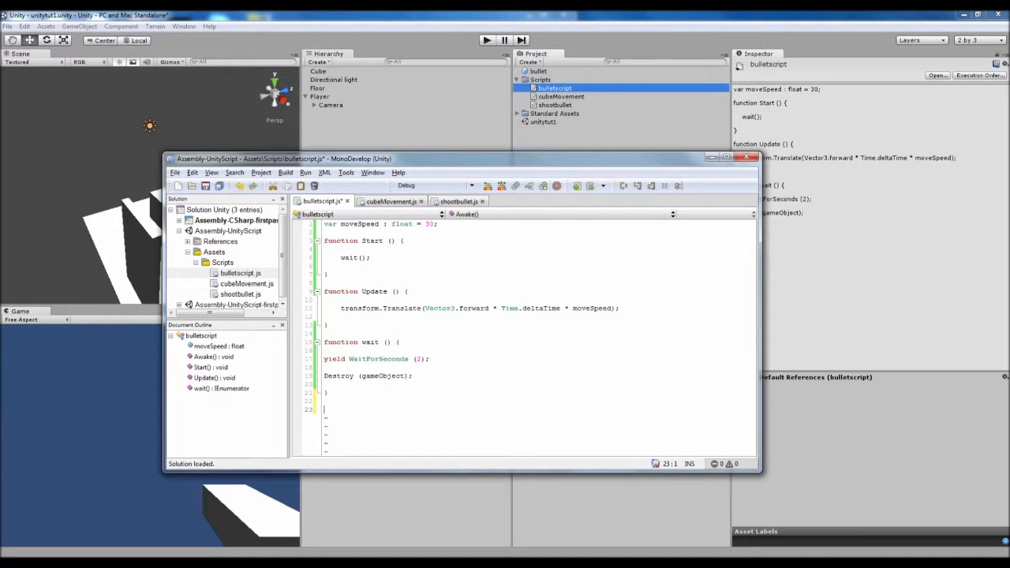
text(funvcti)
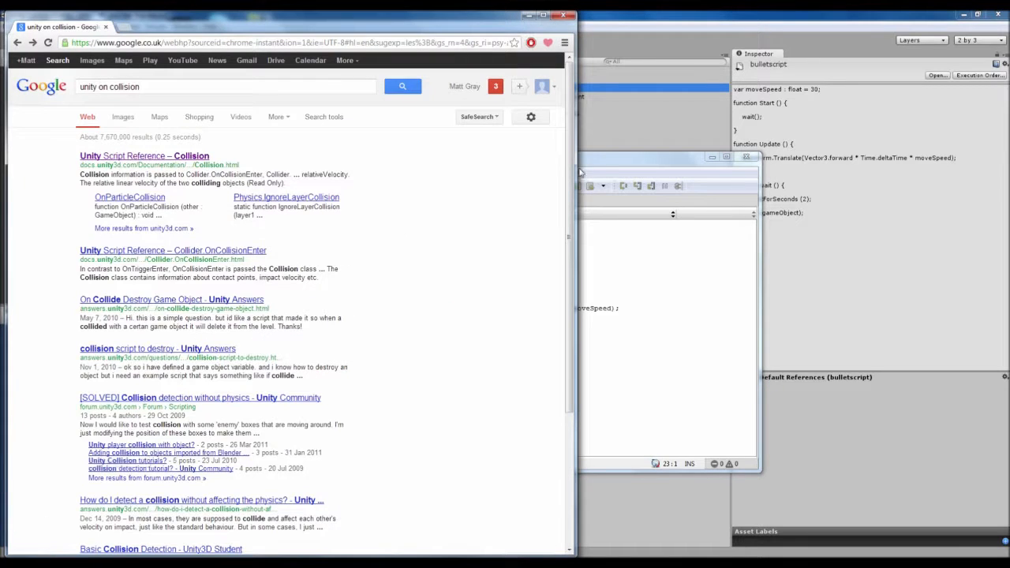
From the Google results, reach Unity's Collider.OnCollisionEnter Script Reference page via the Collision reference.
click(224, 87)
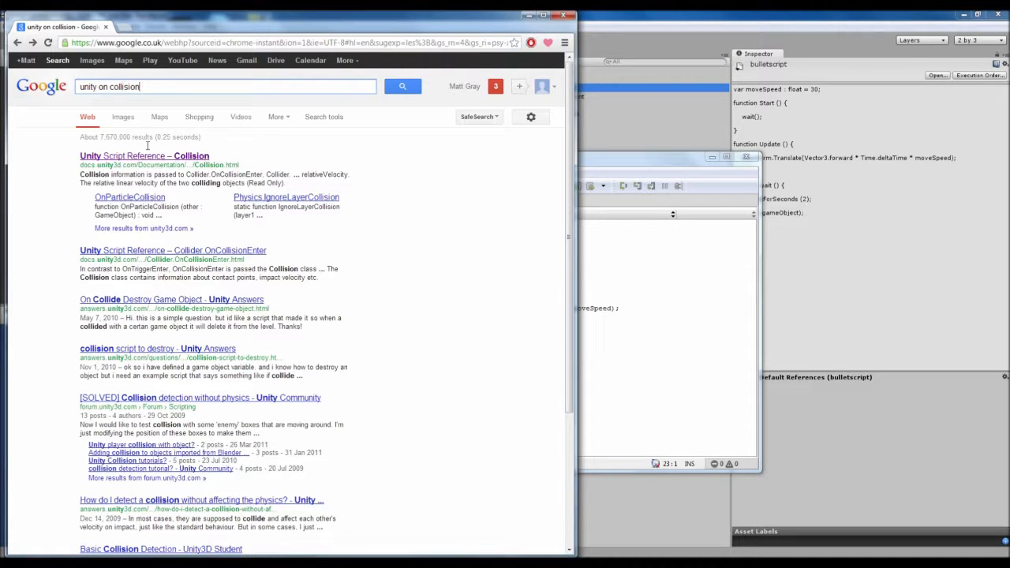
click(145, 156)
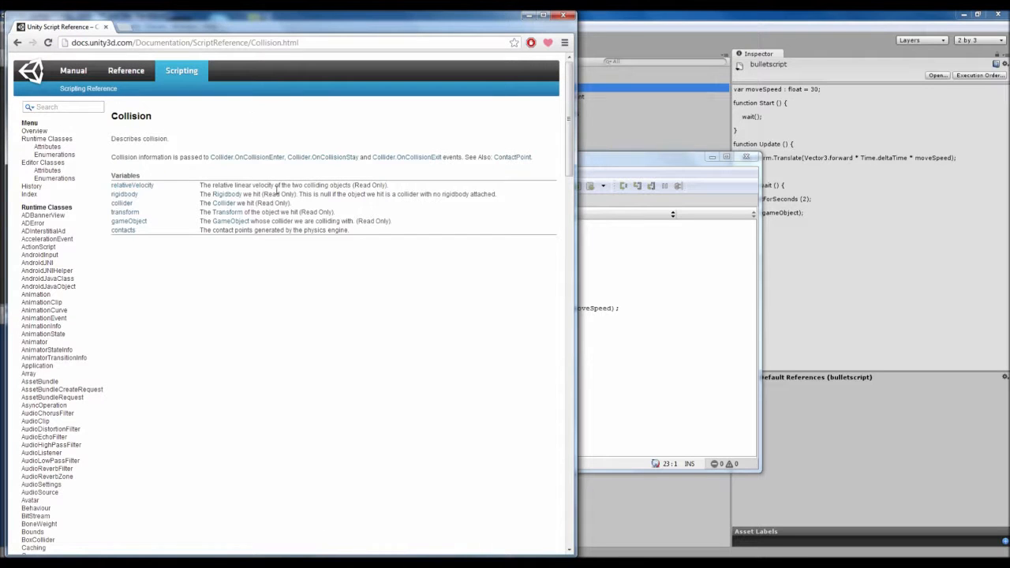
mouse_move(246, 158)
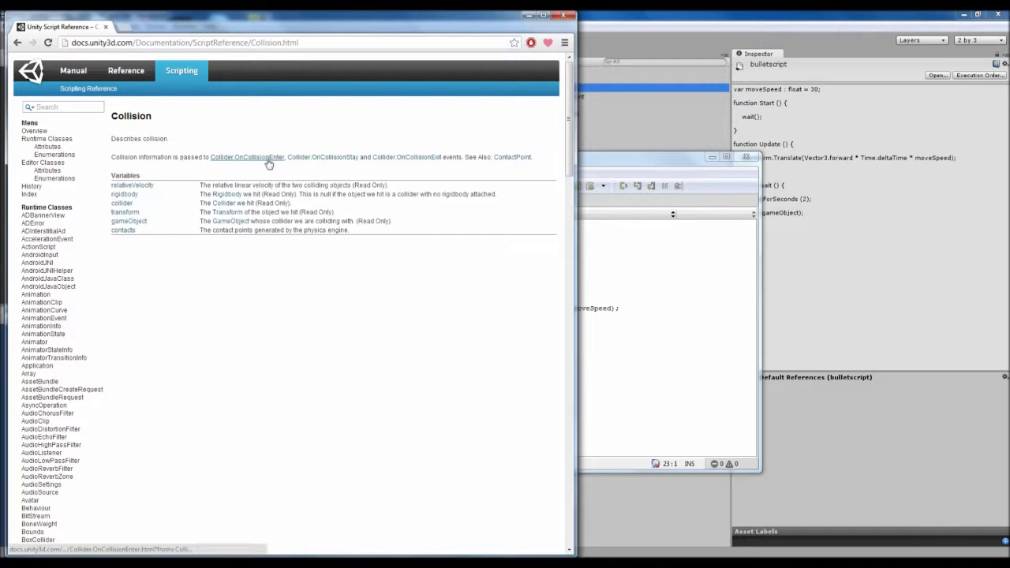
click(246, 158)
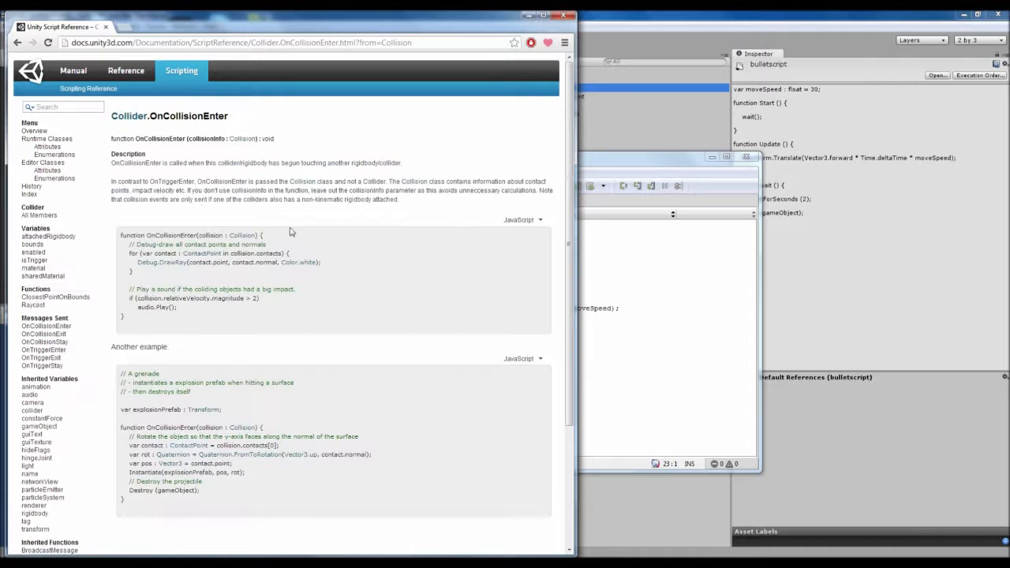
mouse_move(330, 314)
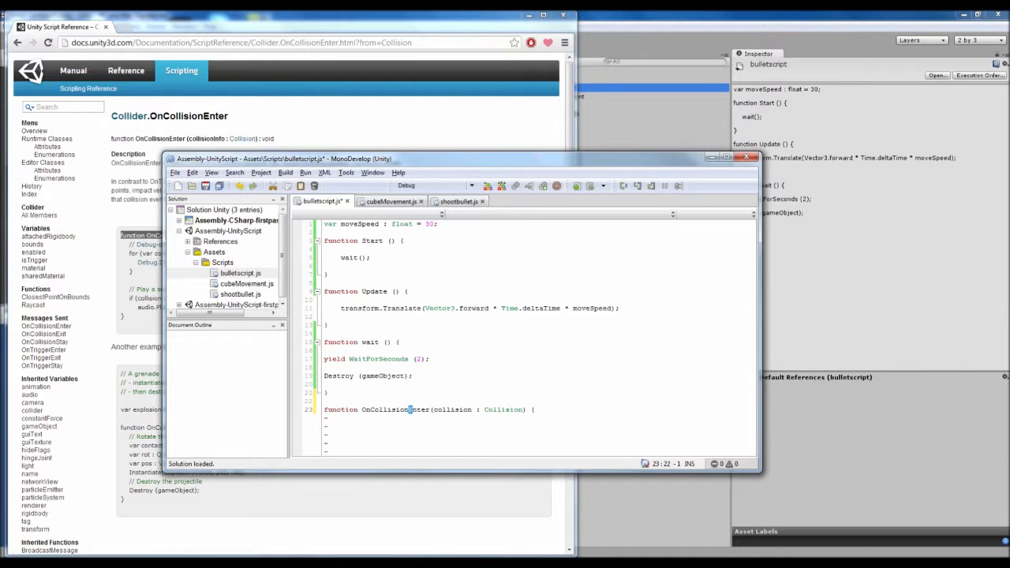
Add Destroy(gameObject); inside the OnCollisionEnter (collision : Collision) function body.
double_click(453, 409)
text(})
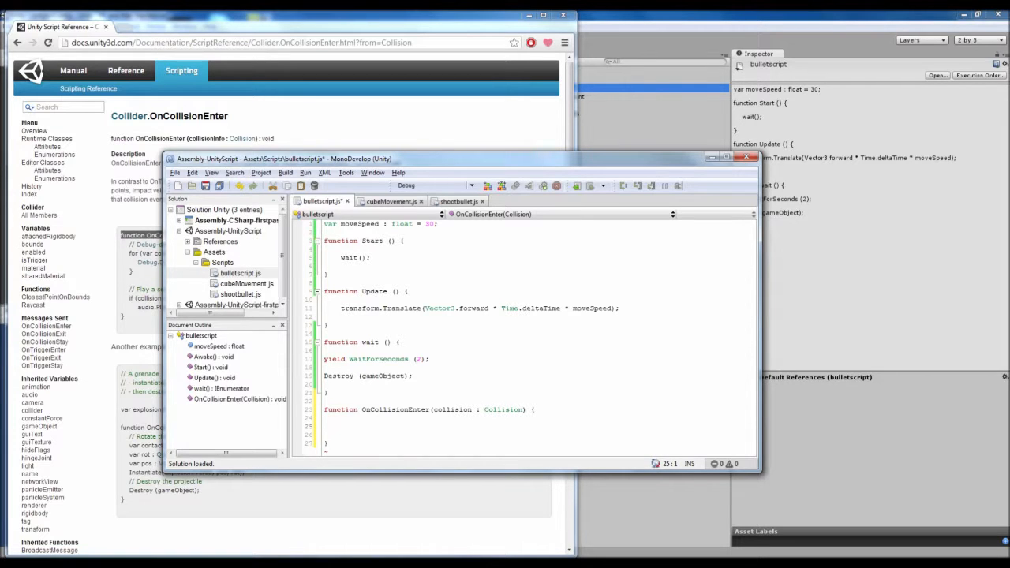
text(D)
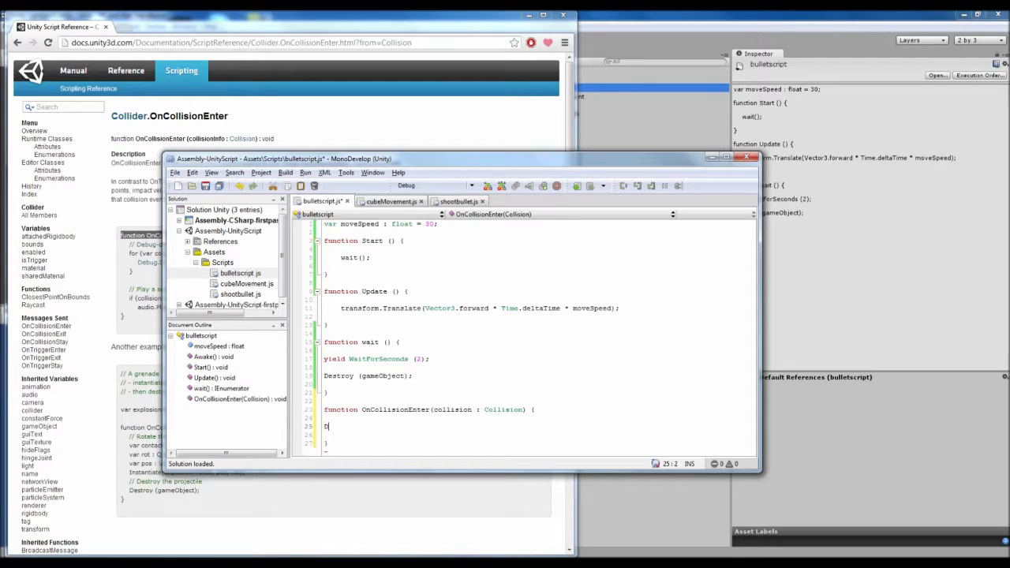
text(estroy)
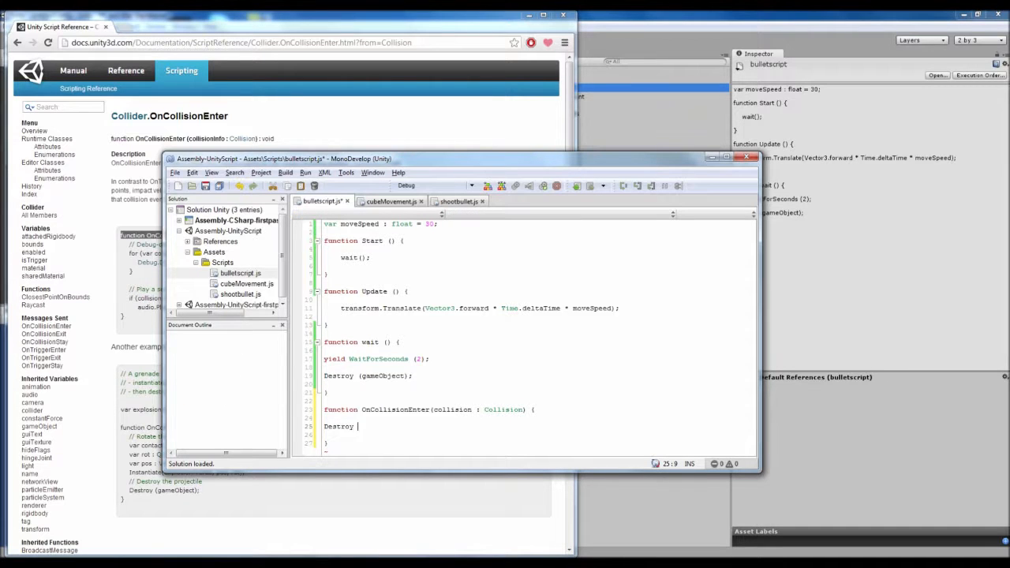
text((gameObject);)
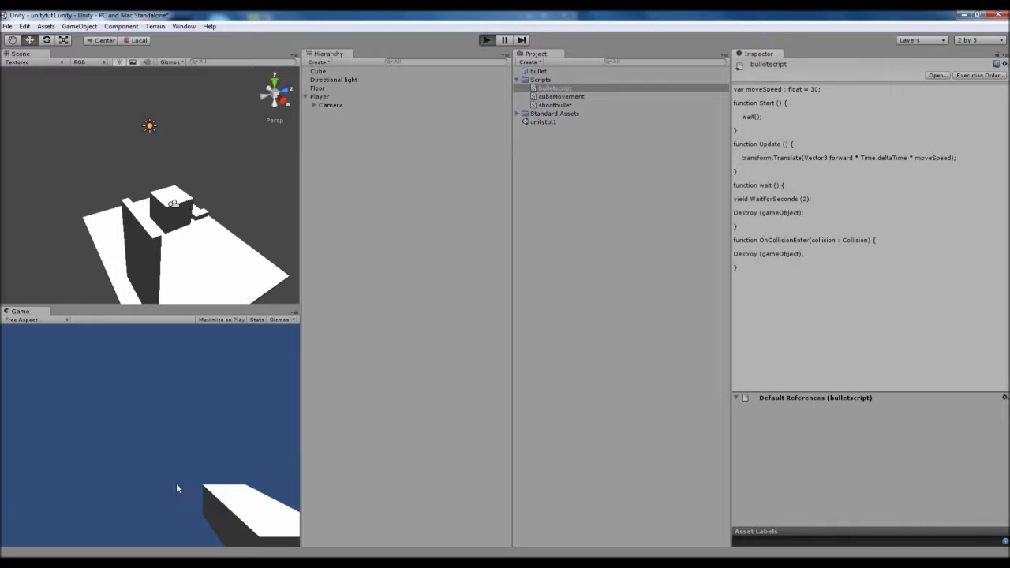
click(486, 41)
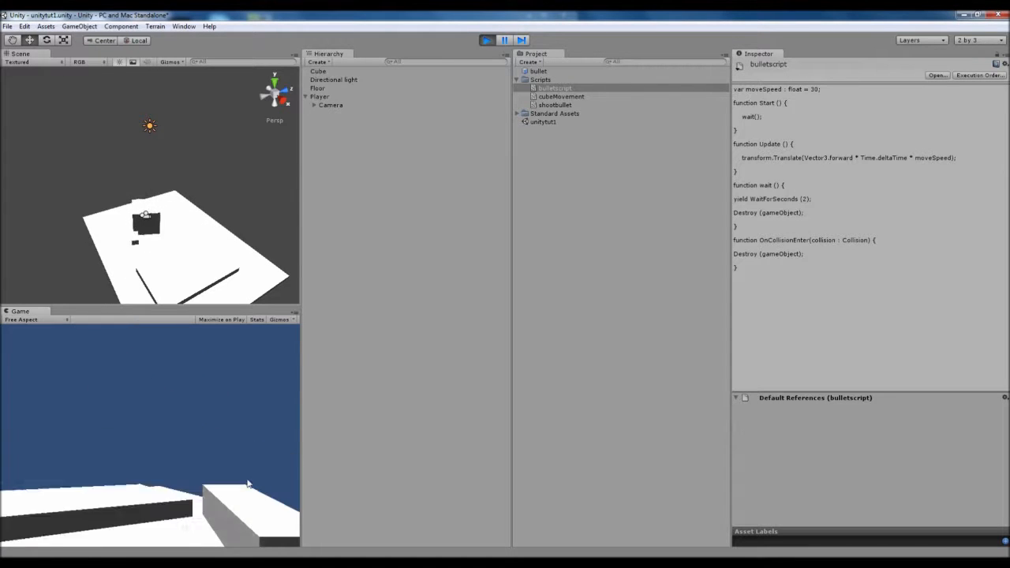
click(486, 41)
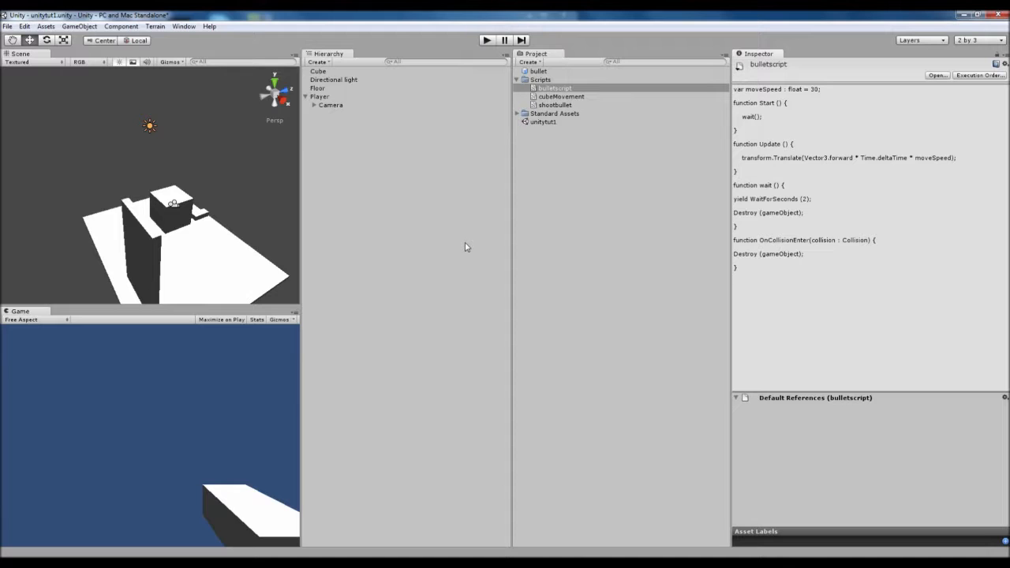
mouse_move(454, 195)
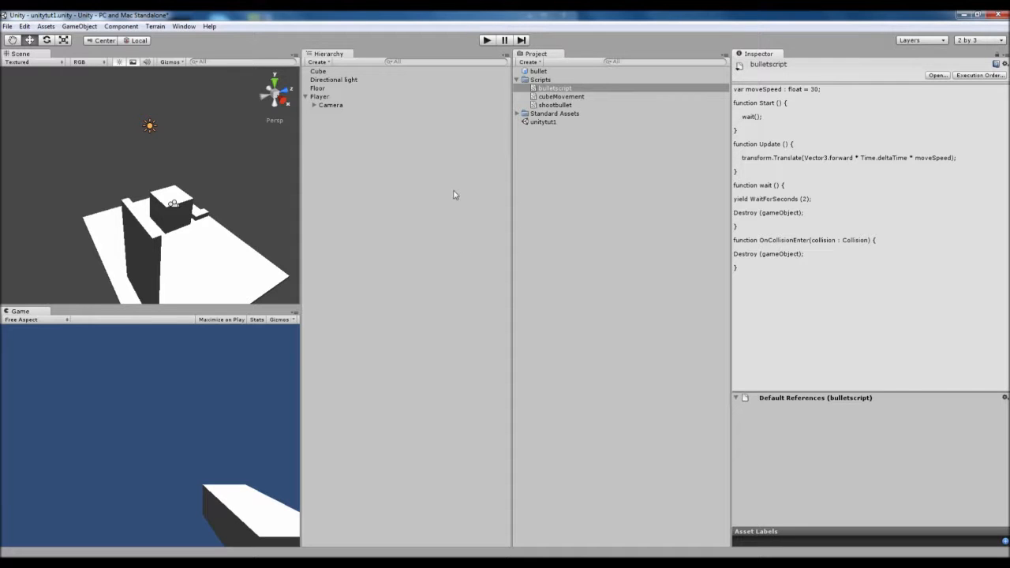
mouse_move(455, 202)
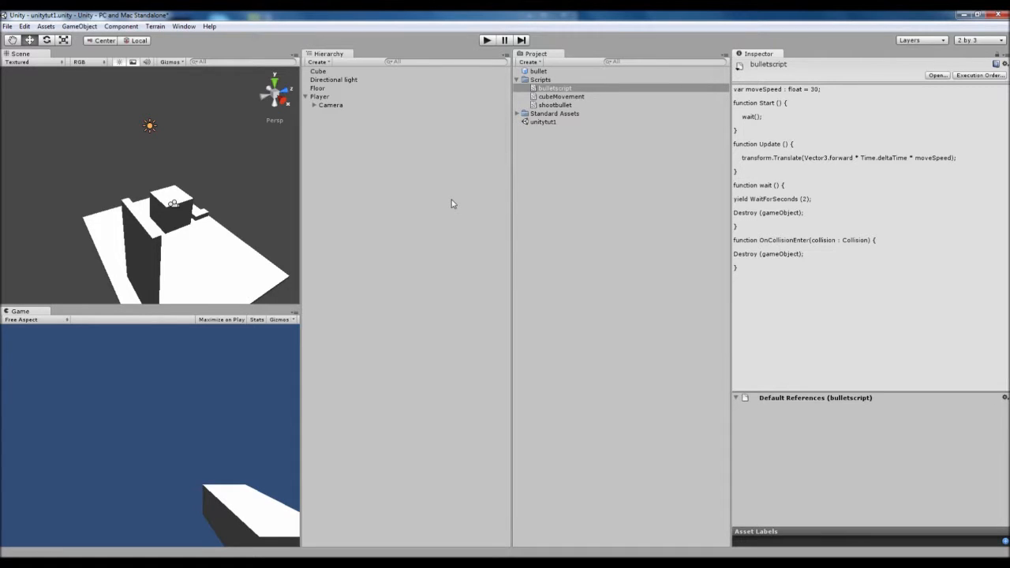
mouse_move(615, 160)
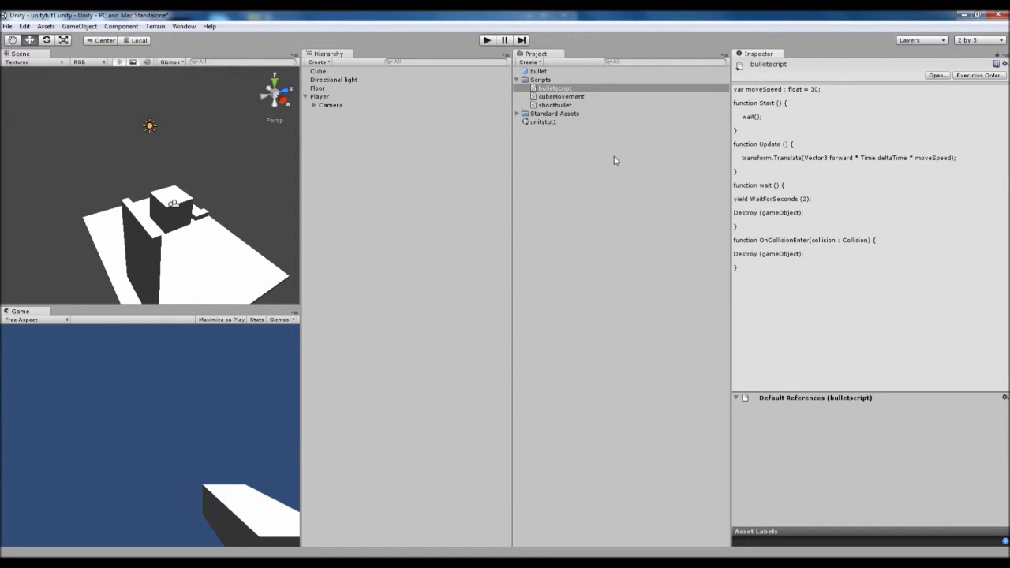
mouse_move(607, 161)
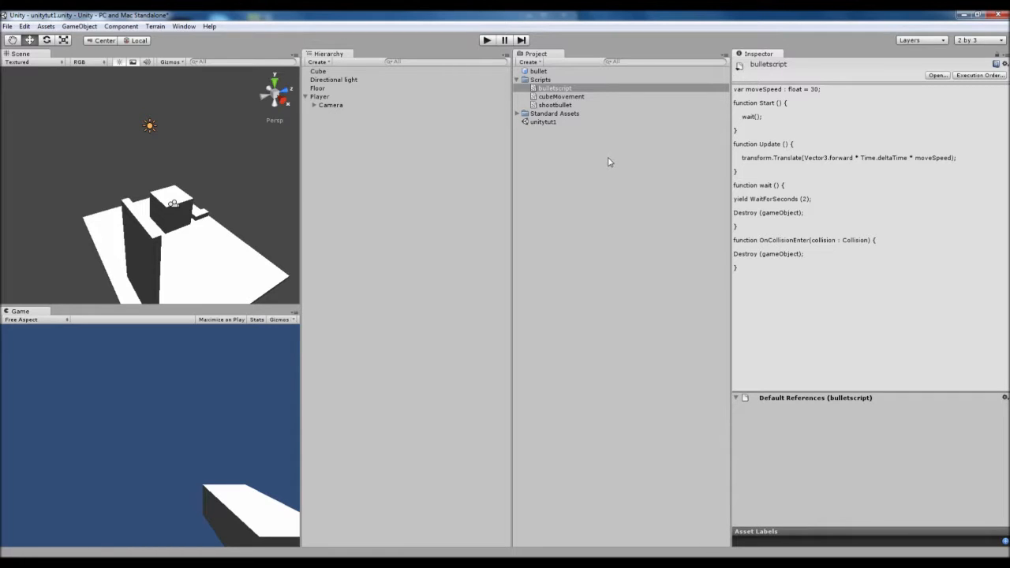
mouse_move(593, 166)
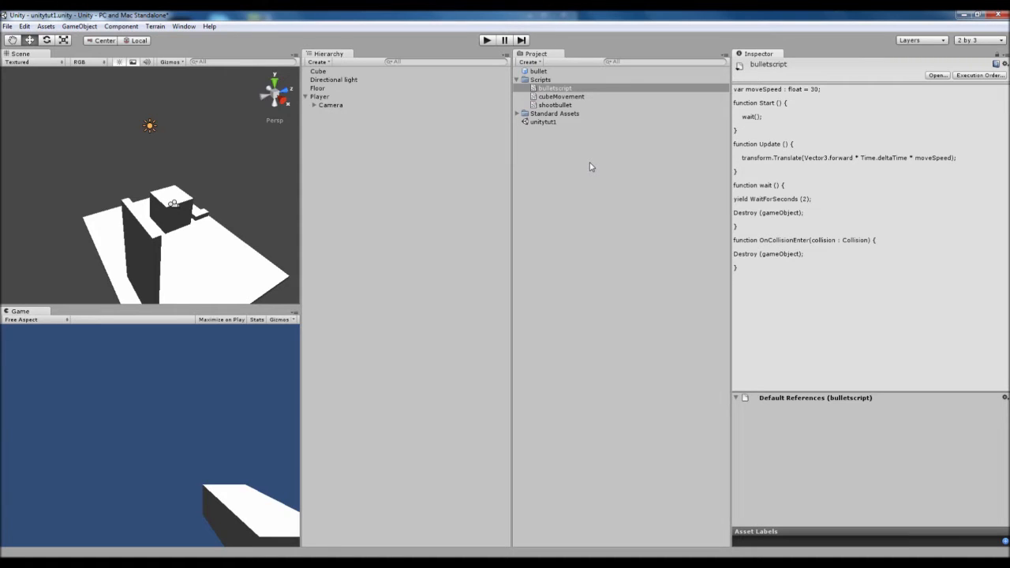
mouse_move(308, 183)
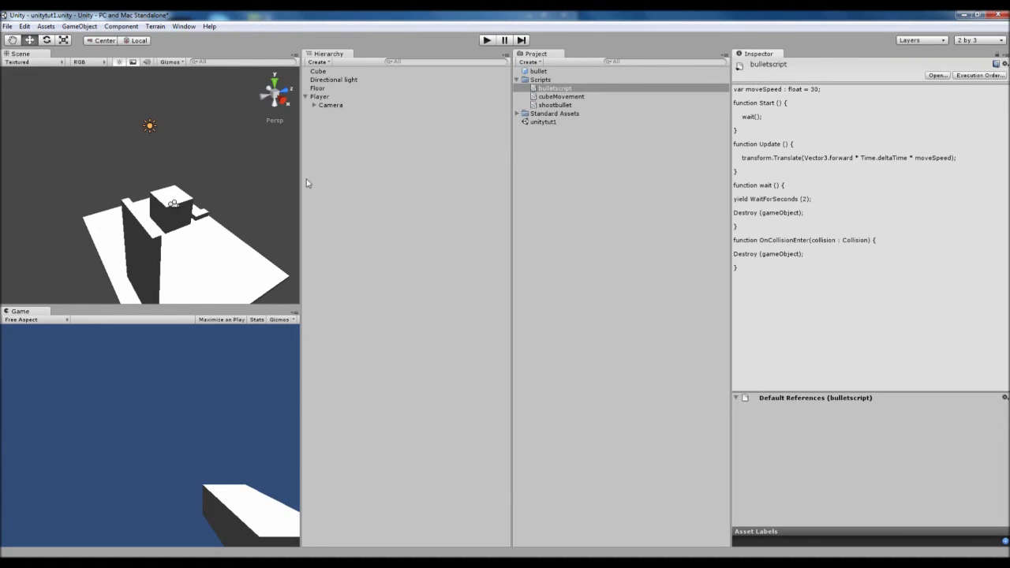